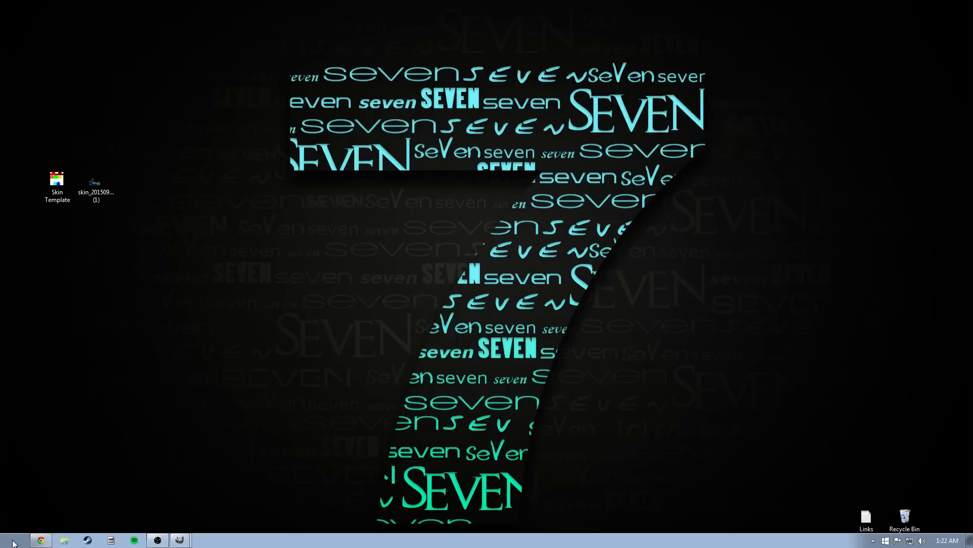
- Search %appdata from the Start menu to open the AppData Roaming folder
left_click(11, 539)
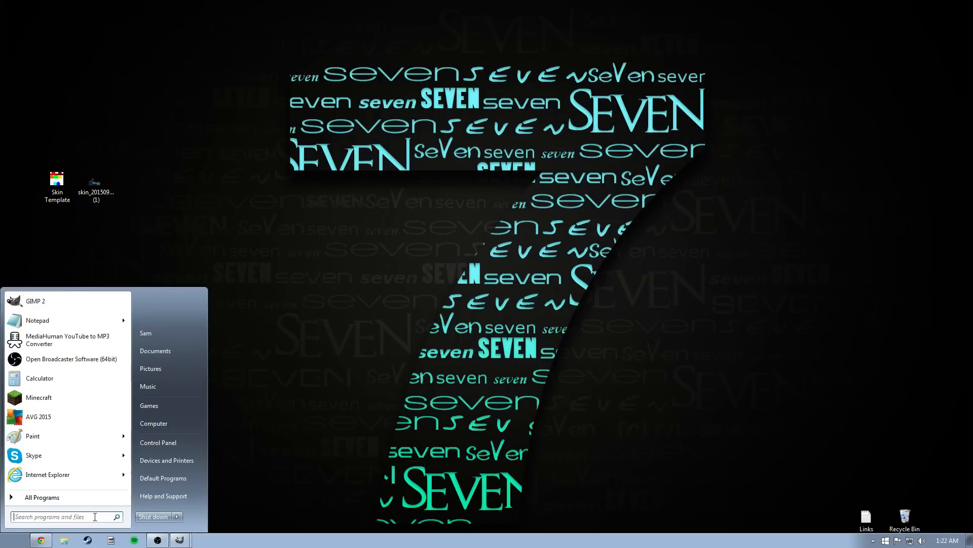
type("%")
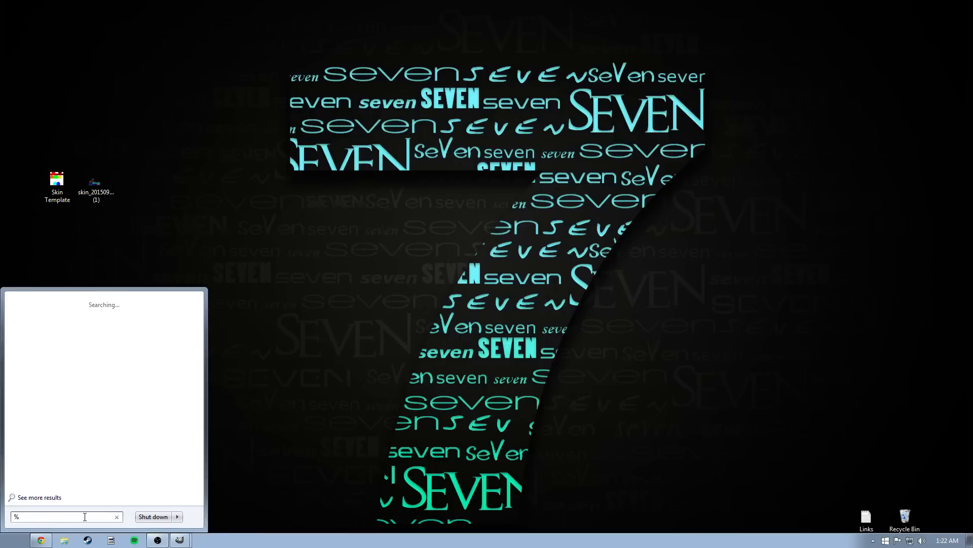
type("appdata")
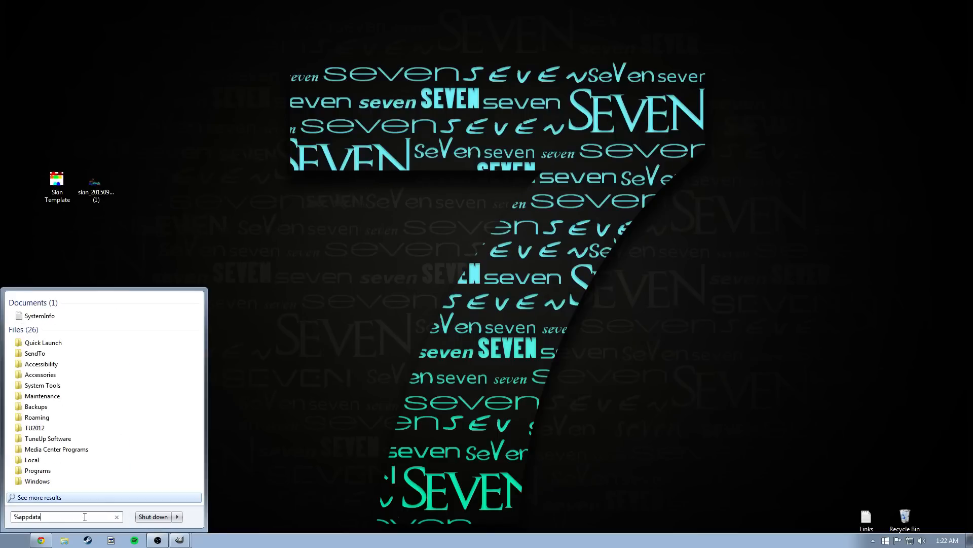
key("Return")
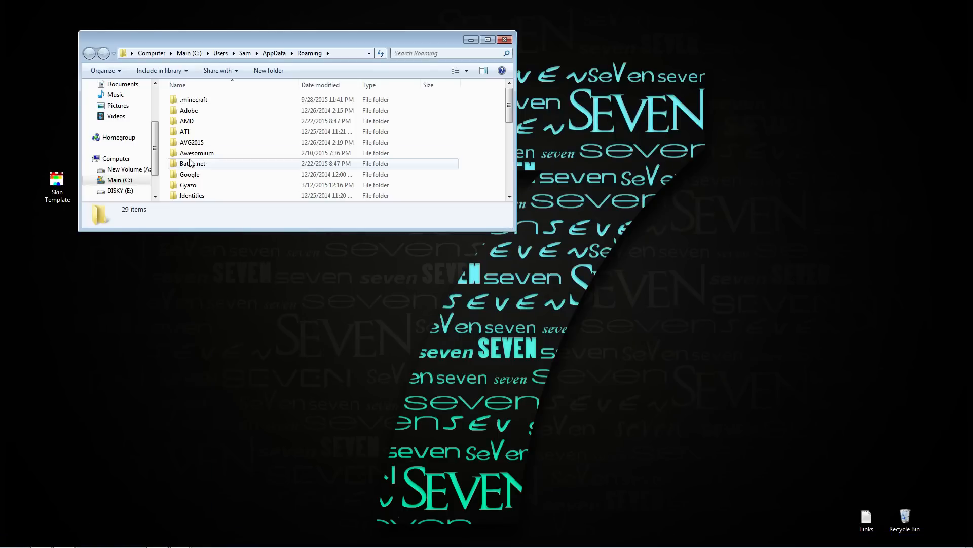
- Inside .minecraft\versions, paste a copy of the 1.8.8 folder
double_click(194, 100)
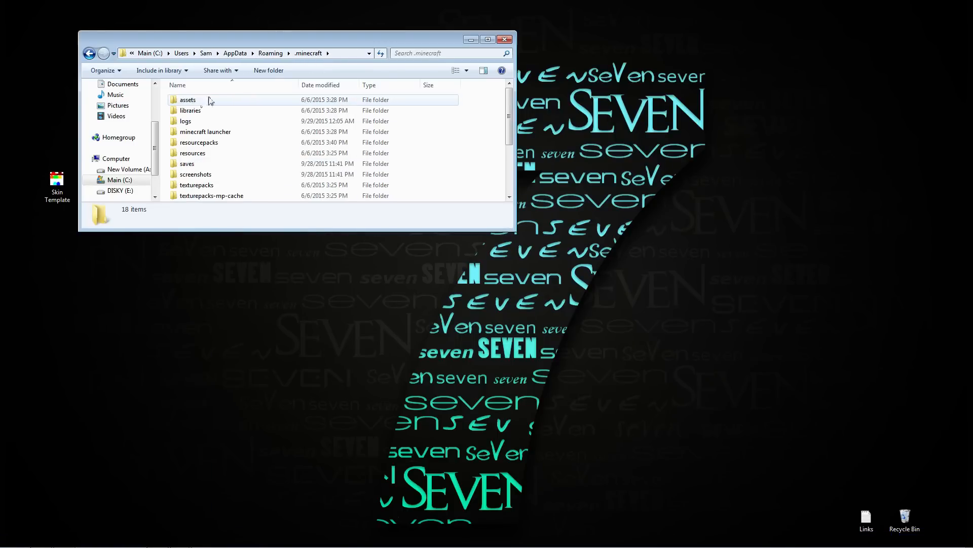
double_click(189, 100)
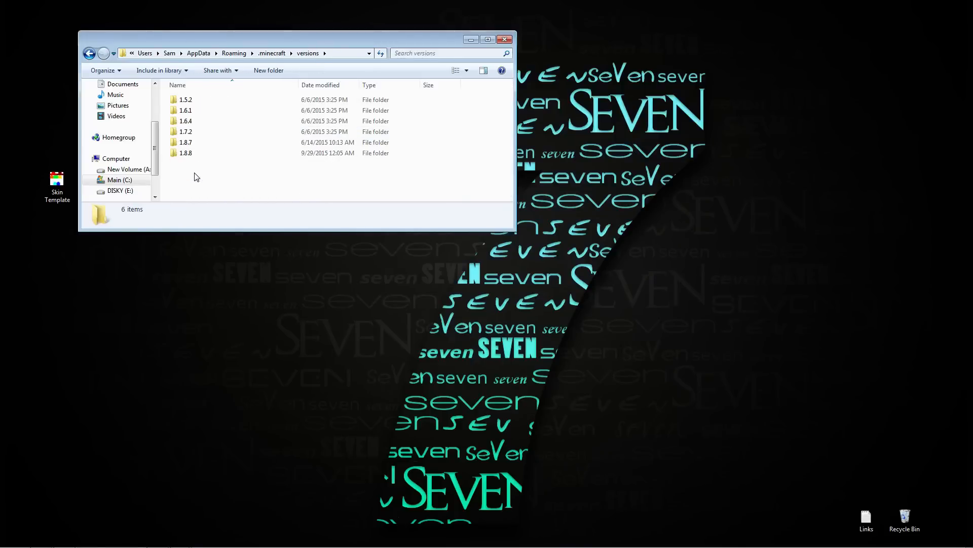
left_click(185, 154)
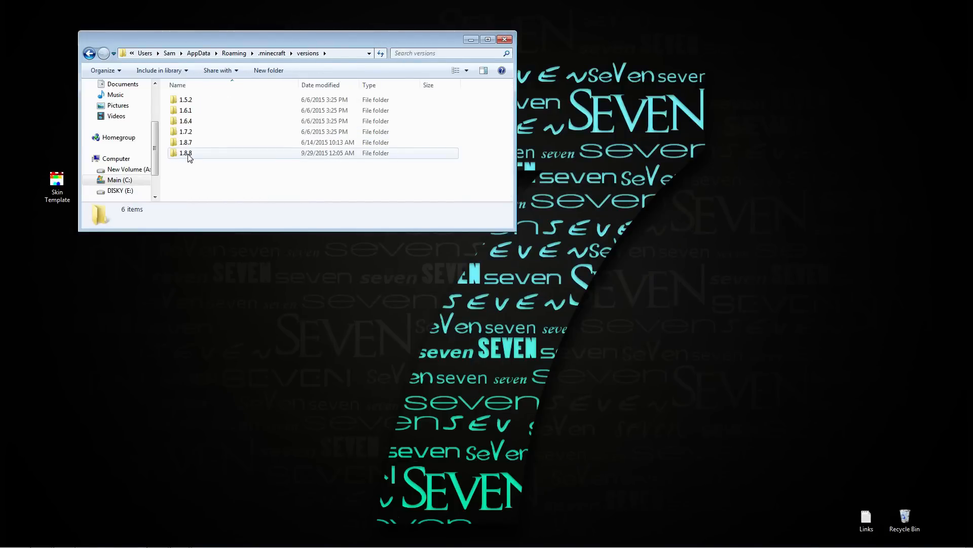
right_click(204, 158)
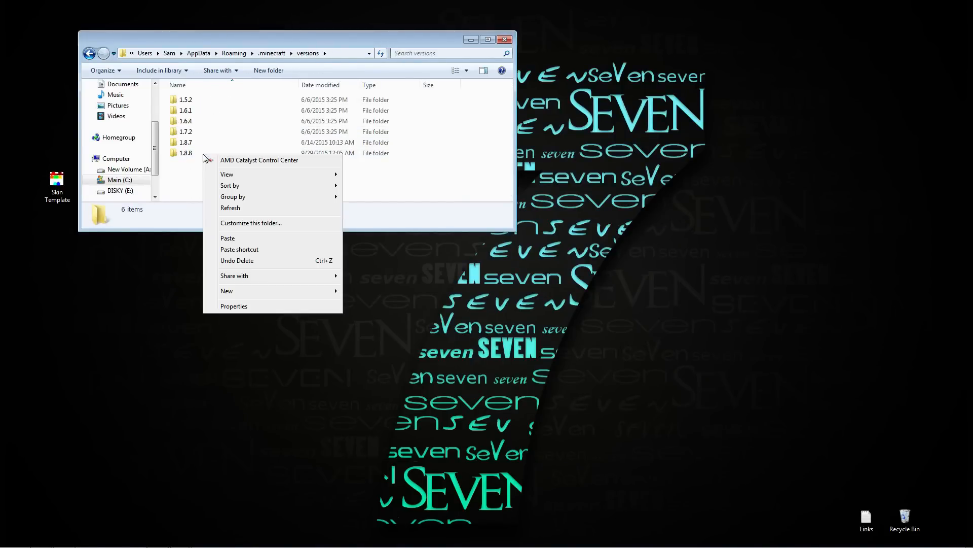
right_click(185, 153)
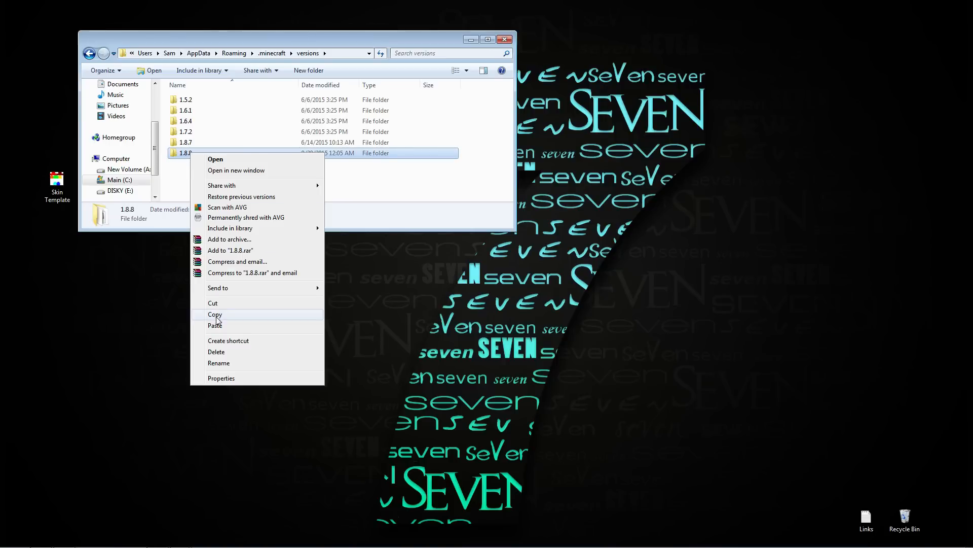
right_click(198, 176)
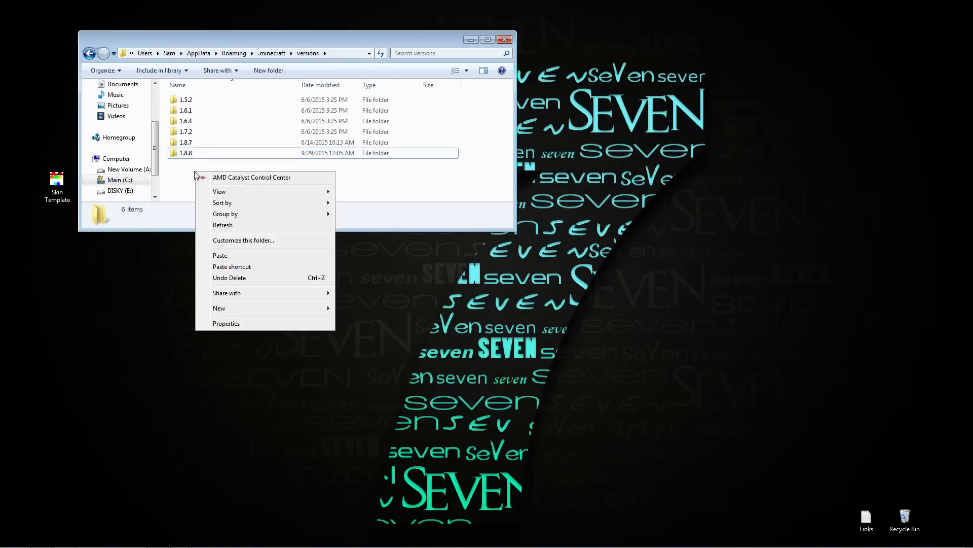
left_click(220, 256)
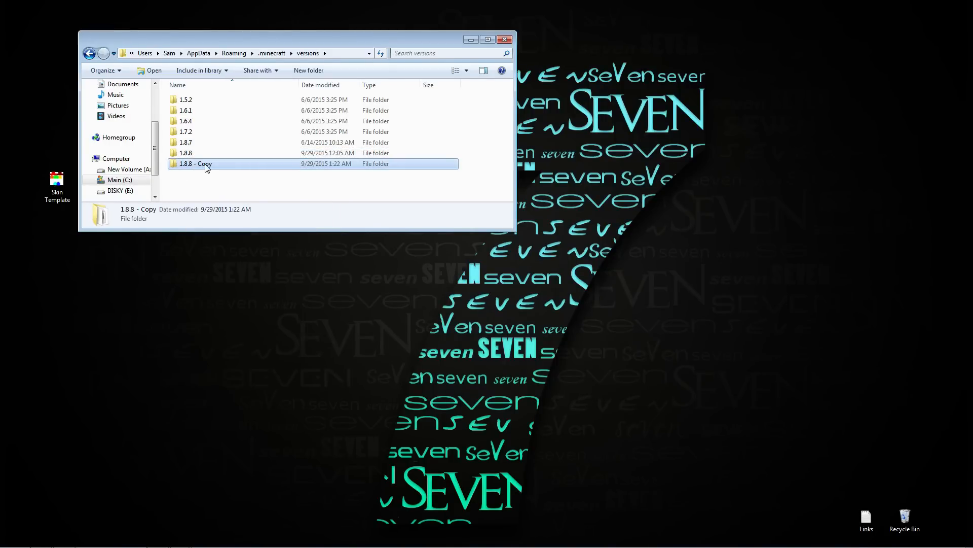
mouse_move(202, 168)
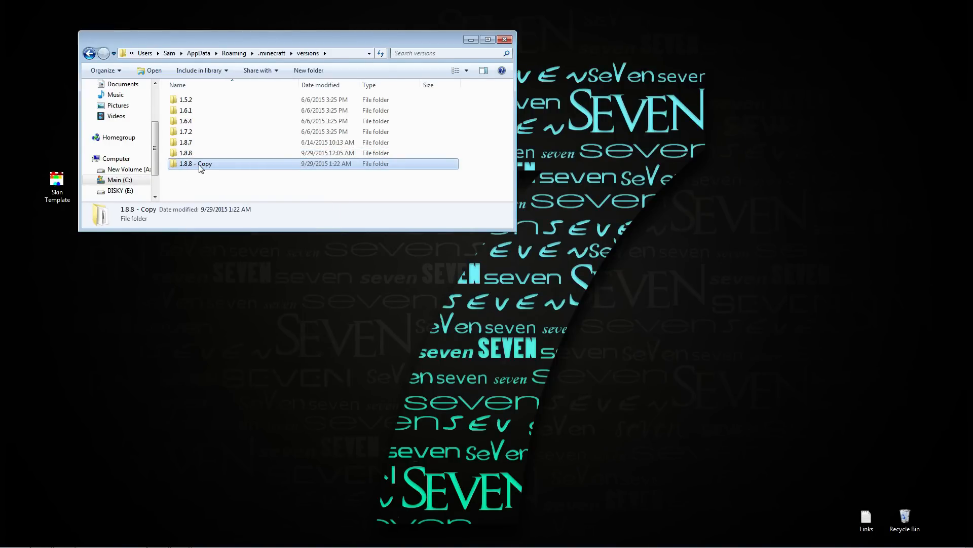
- Rename the copied folder to Test
right_click(199, 163)
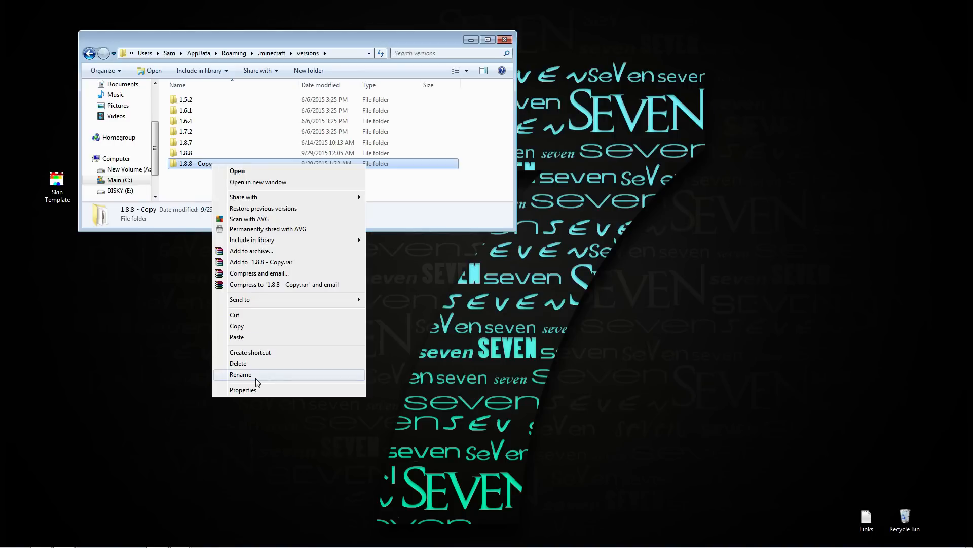
left_click(241, 374)
type("Test")
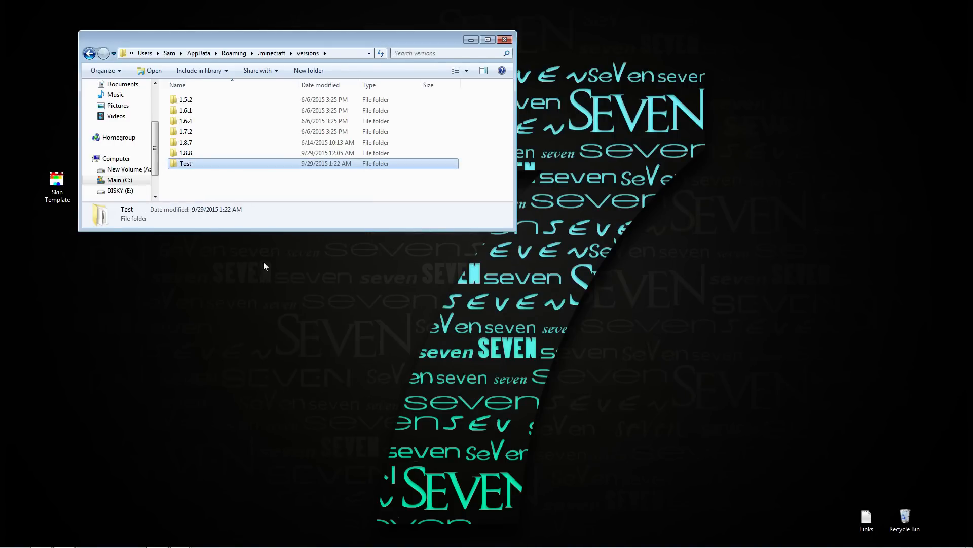
- Rename both the jar and JSON files inside the Test folder to Test
double_click(185, 163)
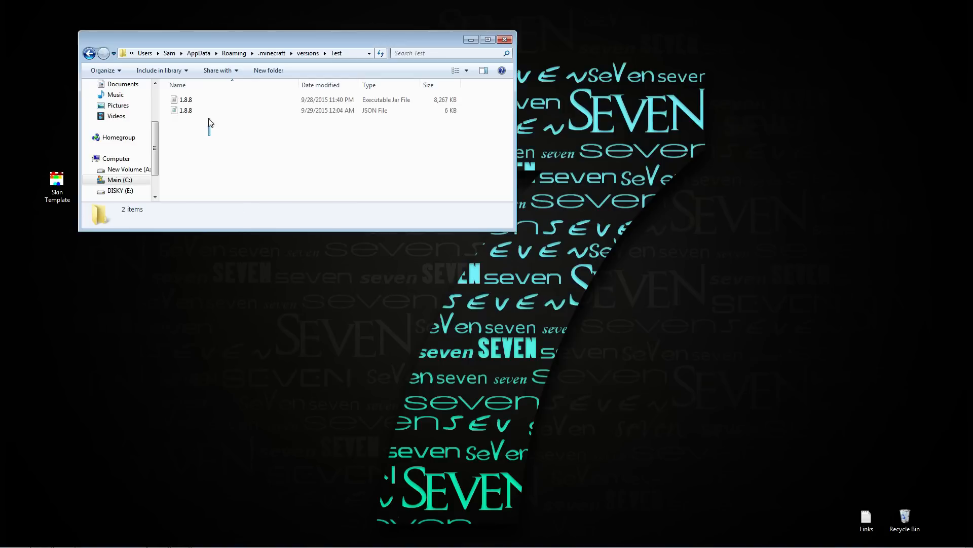
key("ctrl+a")
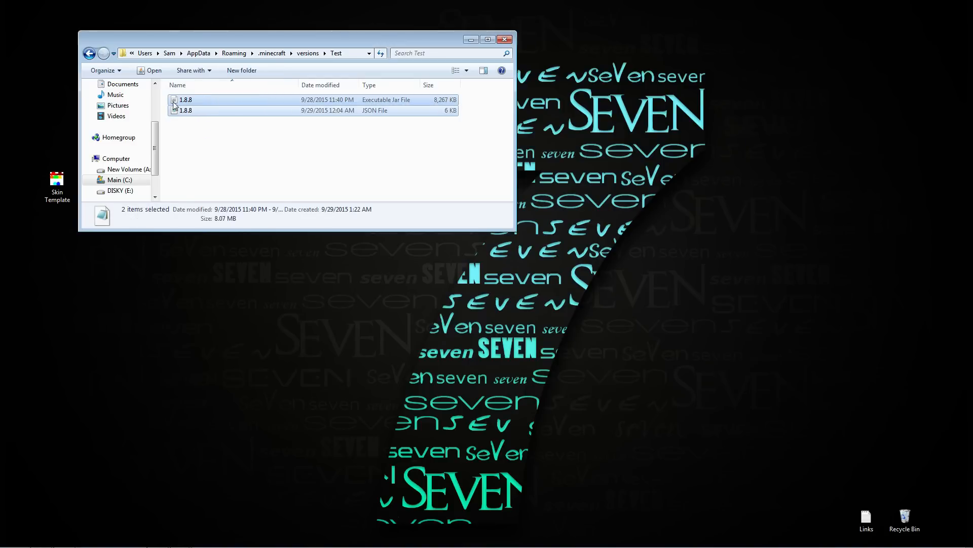
right_click(186, 102)
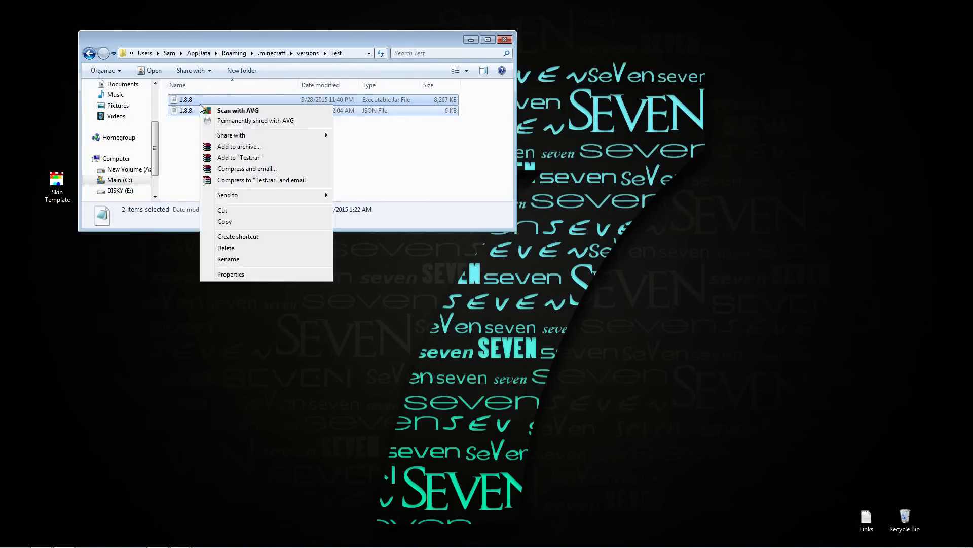
left_click(228, 259)
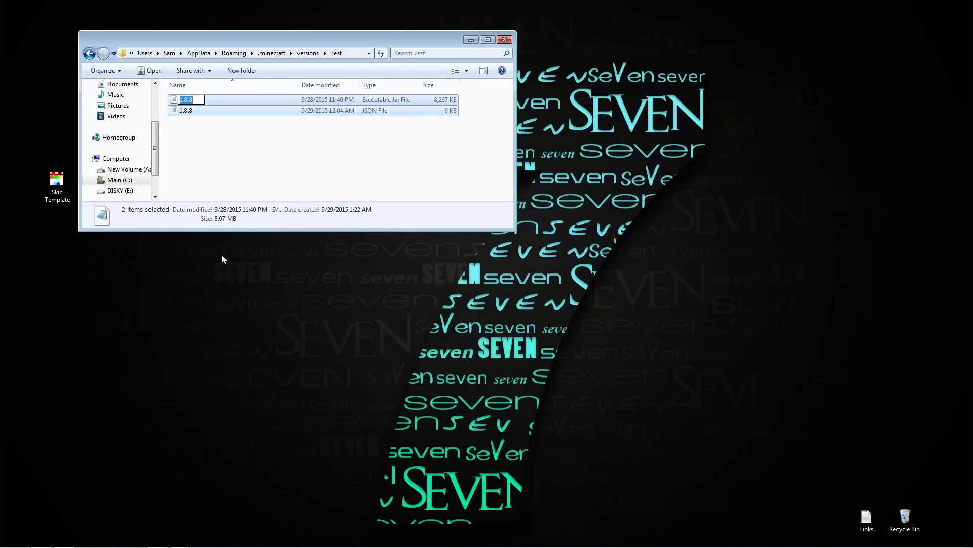
type("Test")
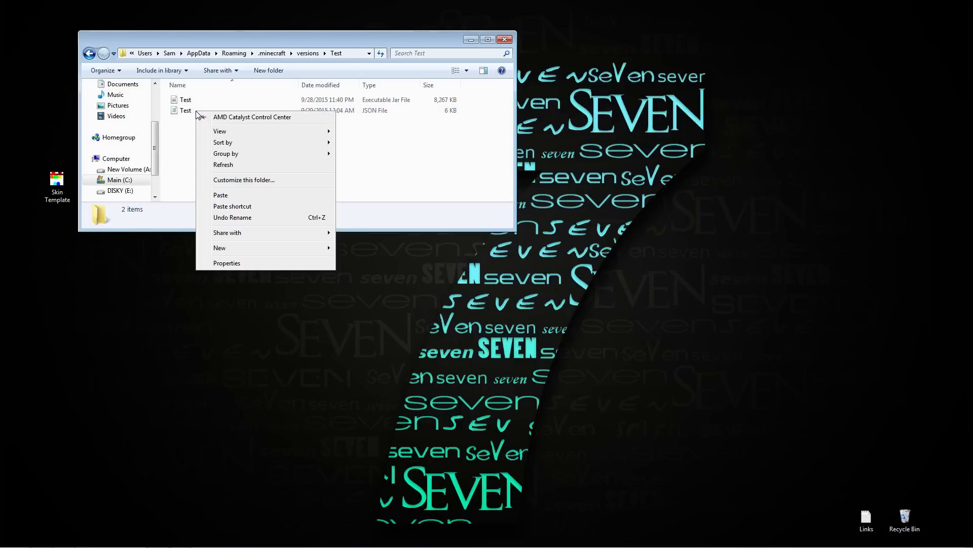
right_click(184, 109)
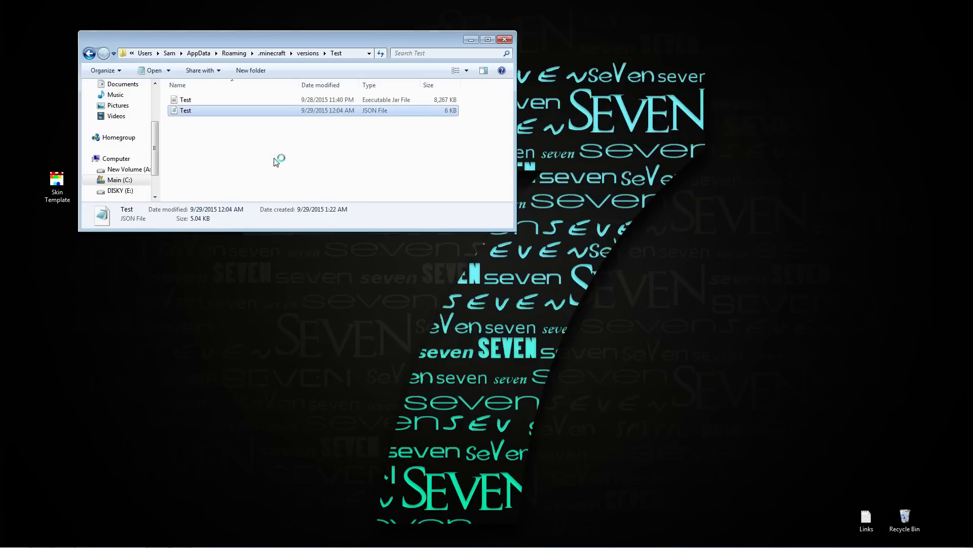
- Edit Test.json in Notepad so its id reads Test, then save and close it
double_click(185, 110)
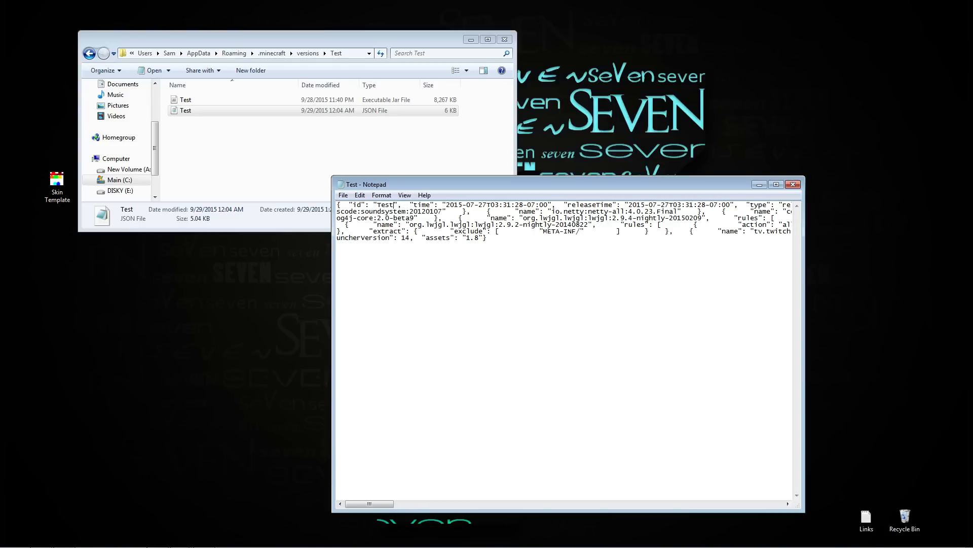
left_click(343, 195)
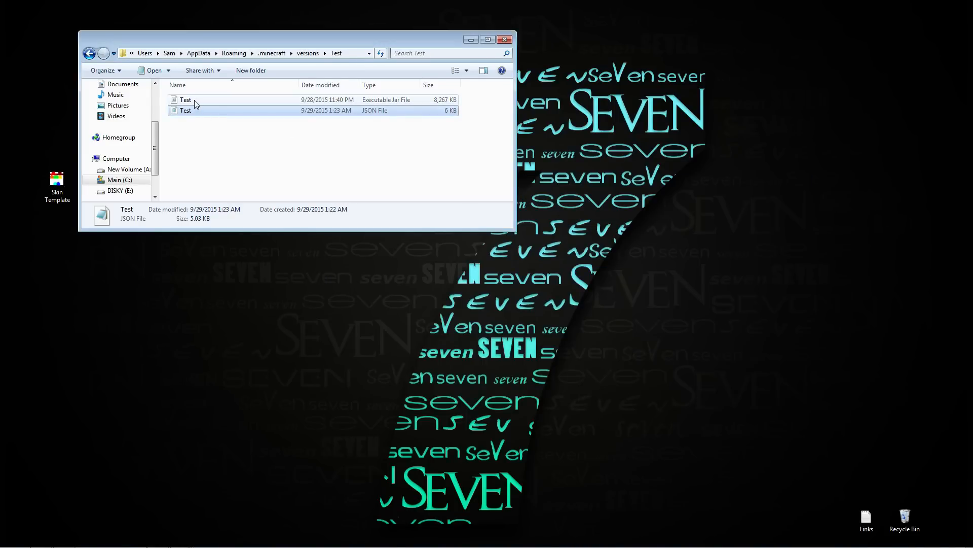
left_click(185, 99)
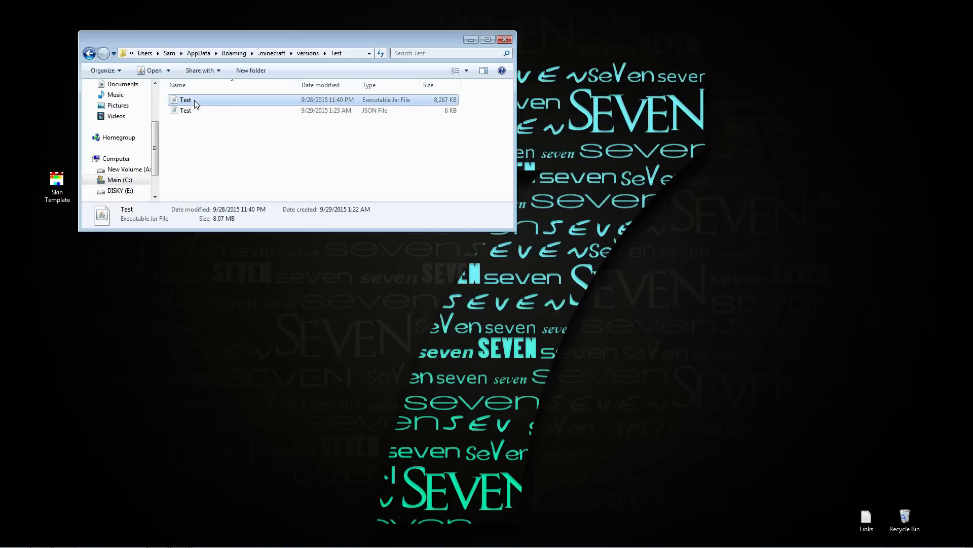
- Open the Test.jar archive in WinRAR
right_click(185, 99)
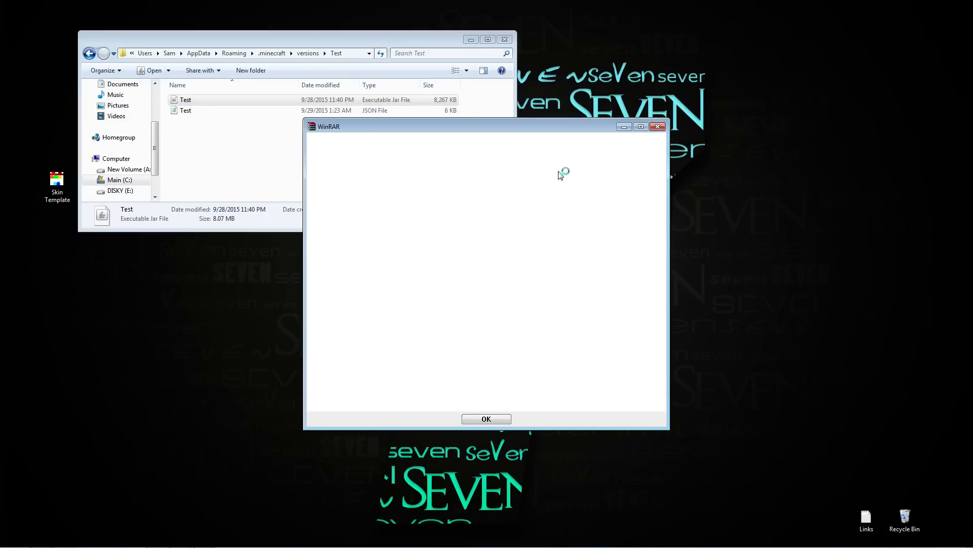
left_click(486, 419)
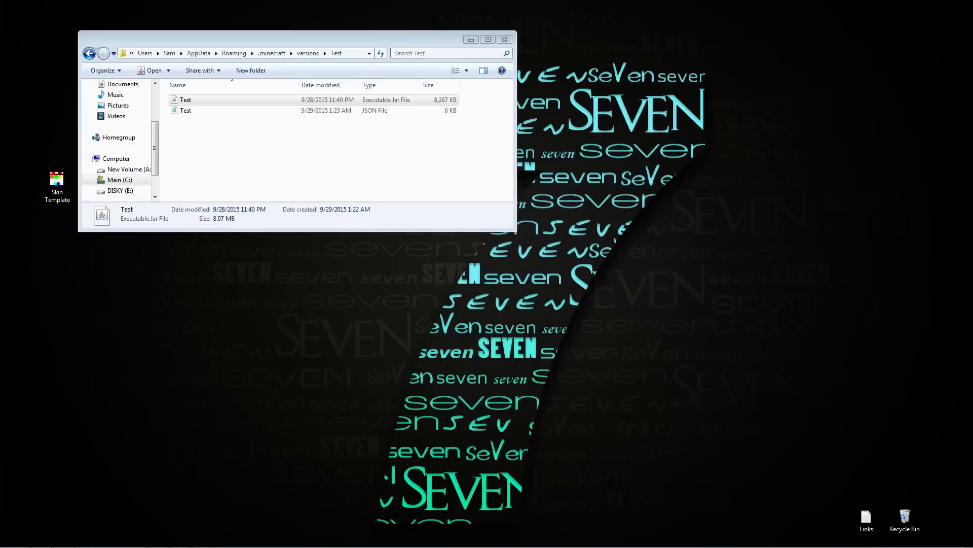
double_click(185, 100)
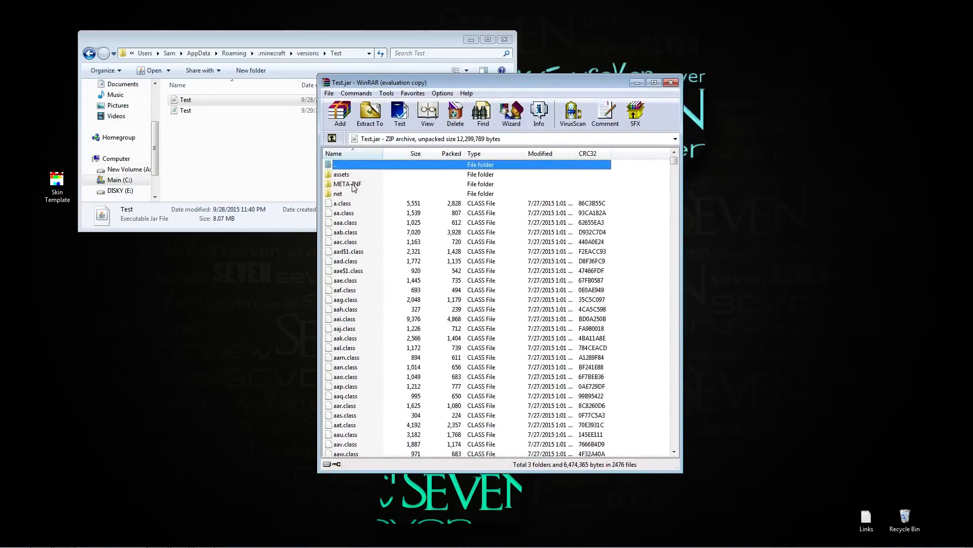
- Delete the META-INF folder from the archive
left_click(346, 184)
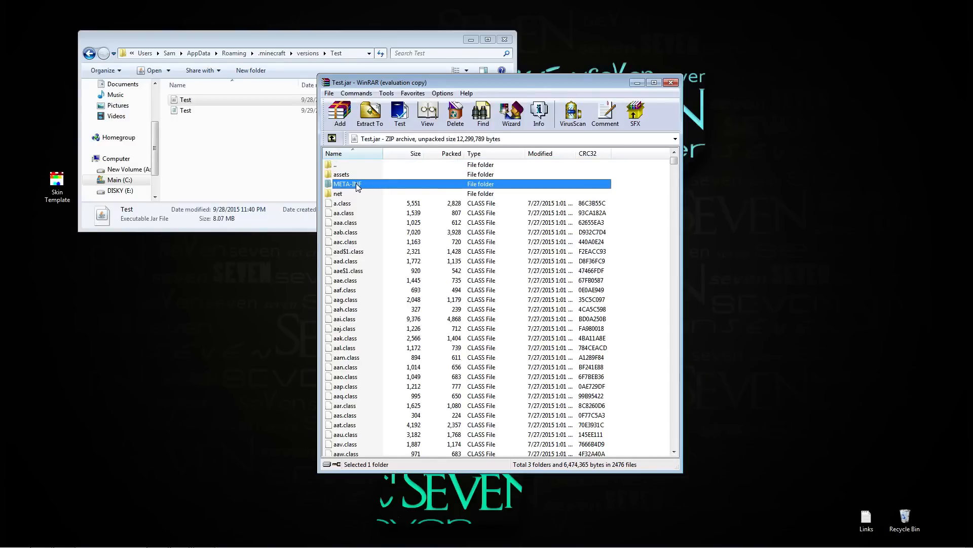
left_click(454, 113)
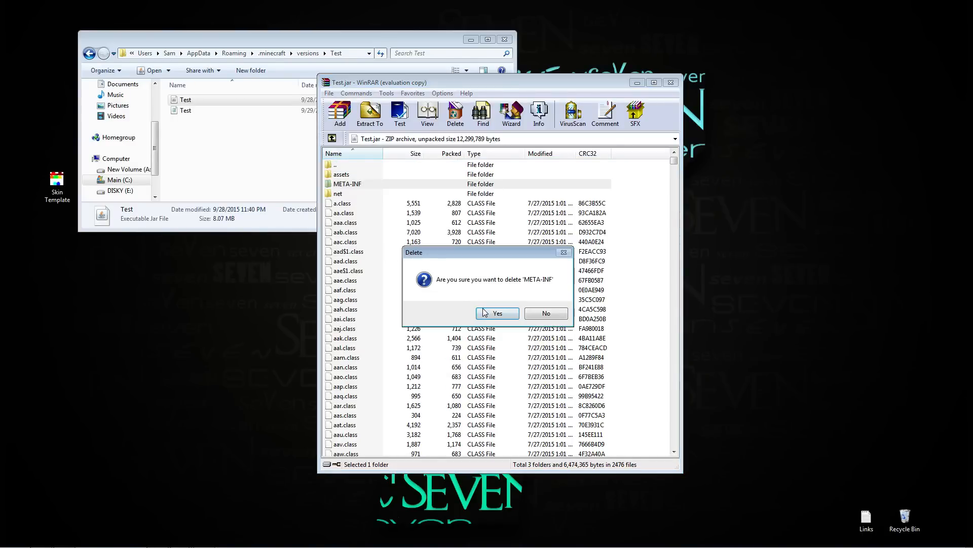
left_click(496, 312)
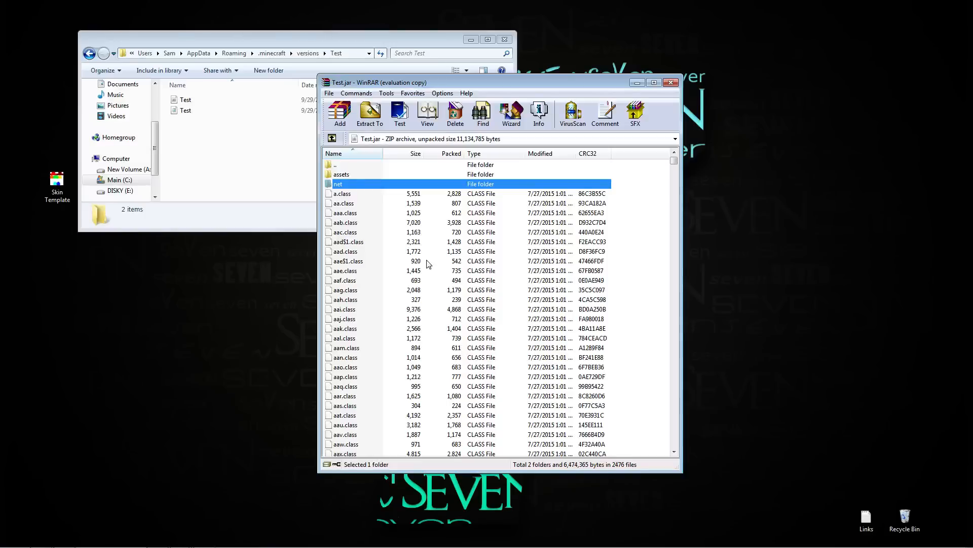
mouse_move(401, 233)
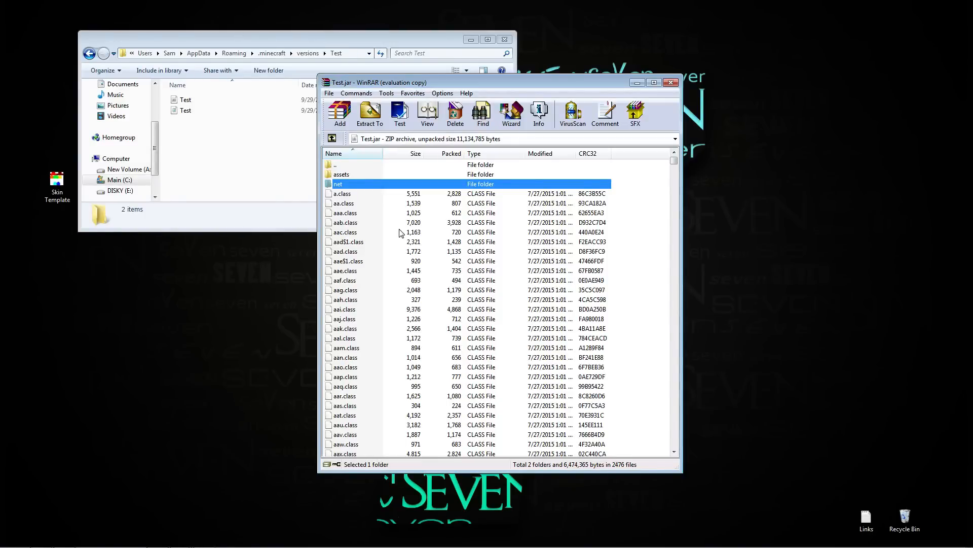
- Browse to assets/minecraft/textures/entity in the jar and preview the default steve.png skin
double_click(340, 174)
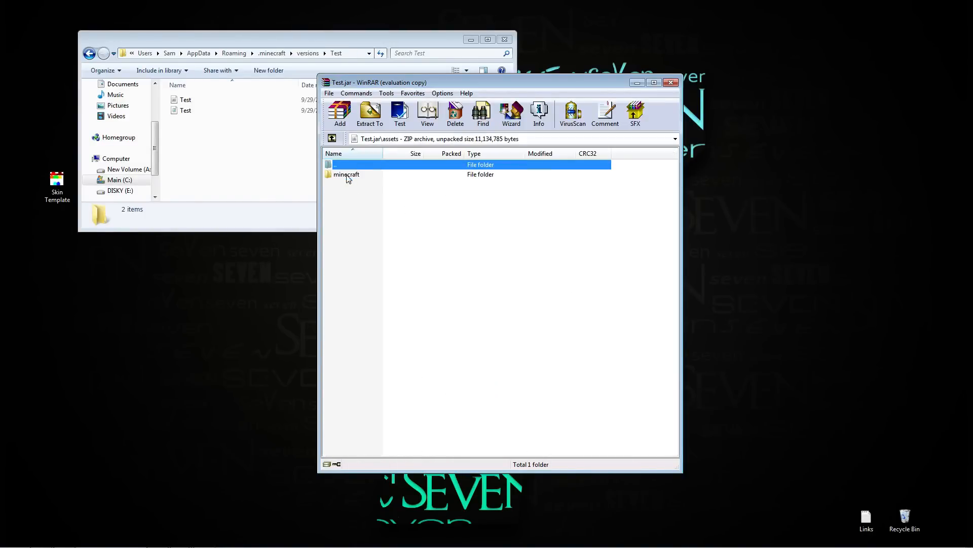
double_click(347, 174)
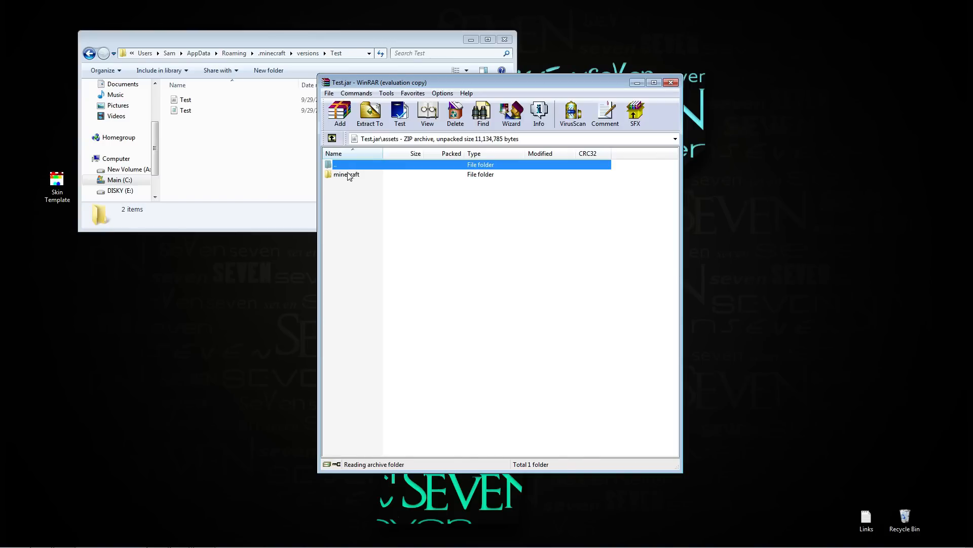
double_click(346, 173)
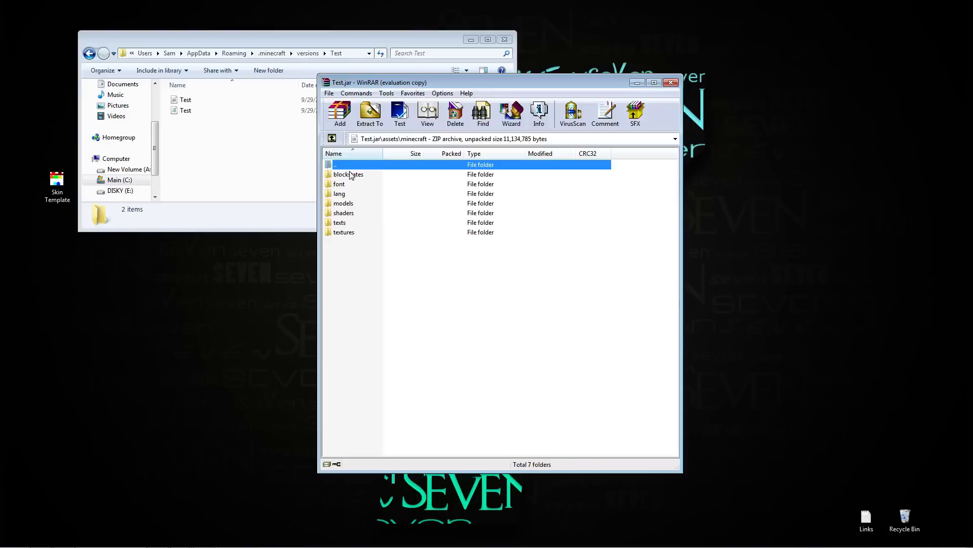
double_click(344, 231)
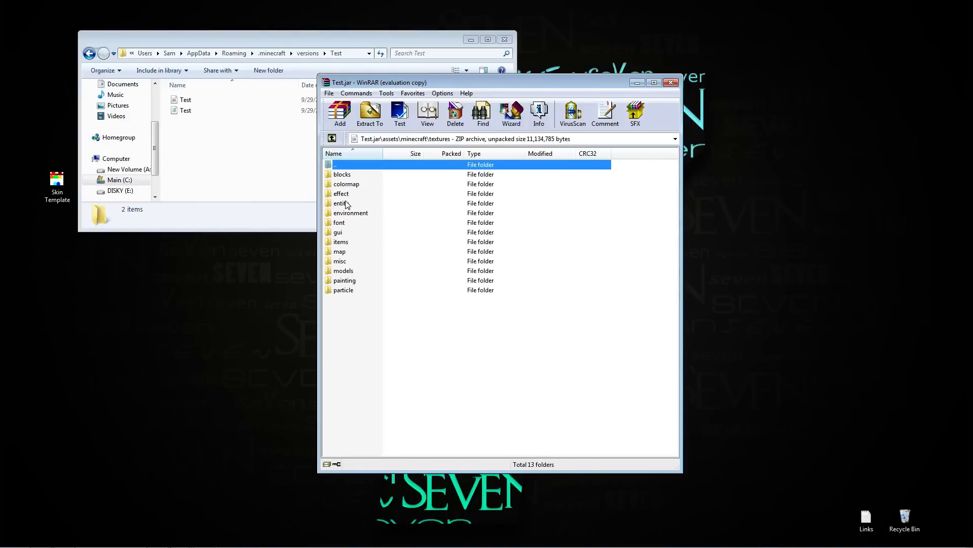
double_click(340, 203)
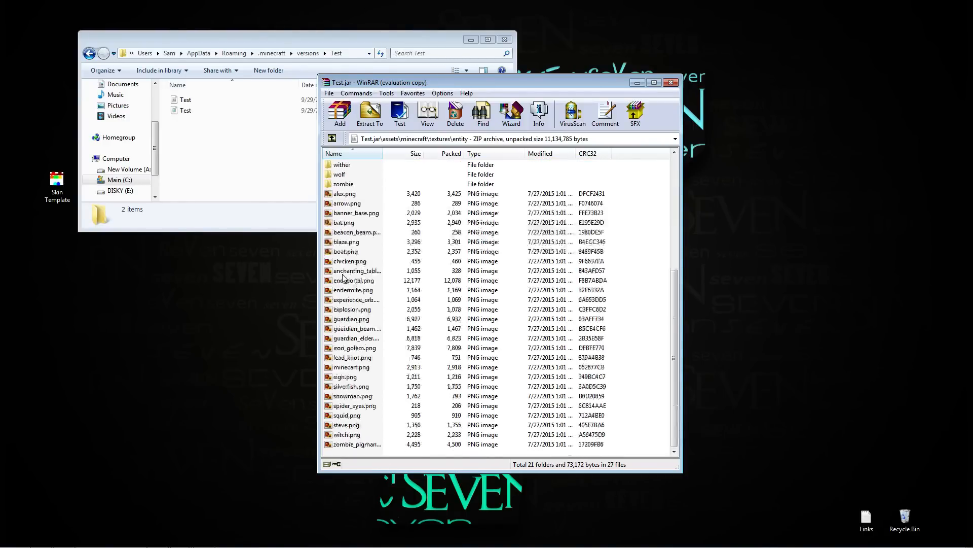
double_click(346, 425)
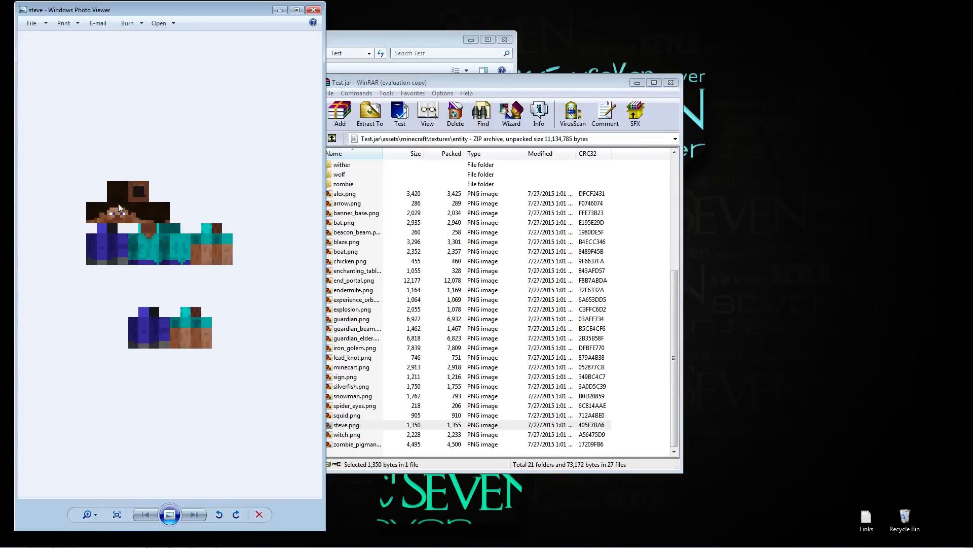
mouse_move(206, 354)
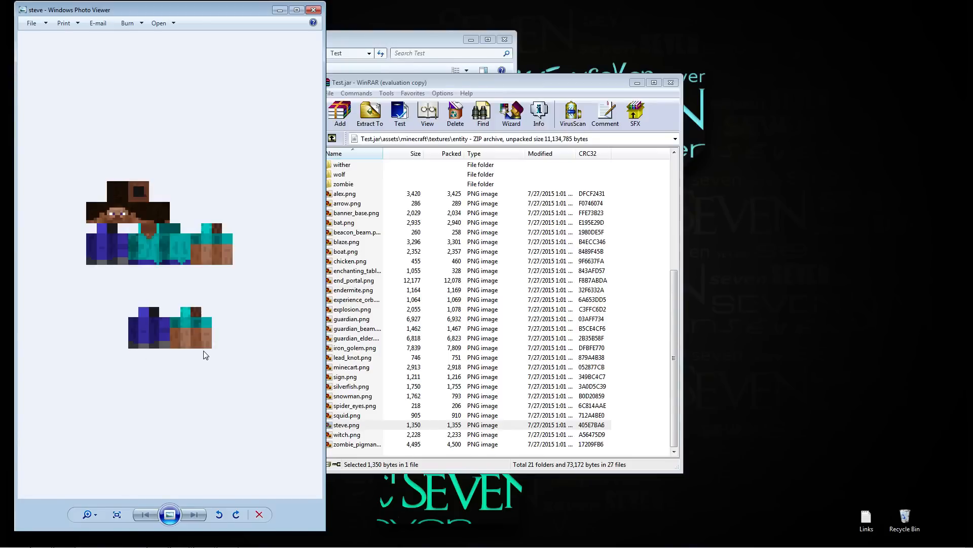
mouse_move(200, 351)
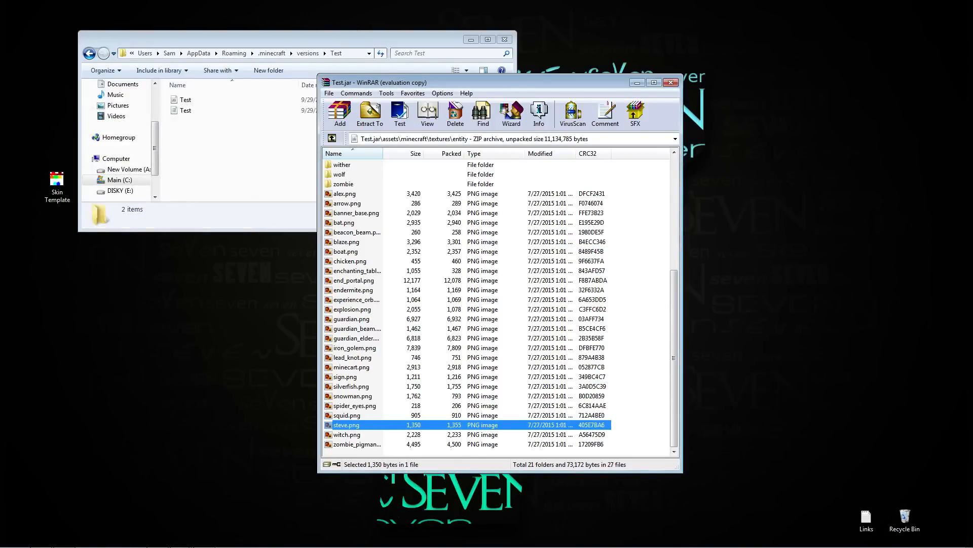
left_click(671, 83)
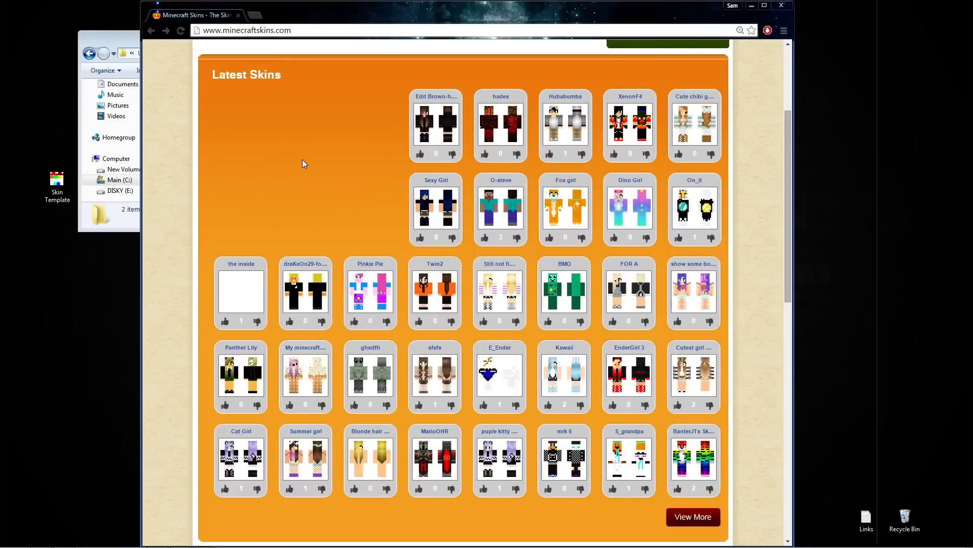
- Scroll through the Latest Skins and Daily Top Skins on minecraftskins.com
scroll("down", 3)
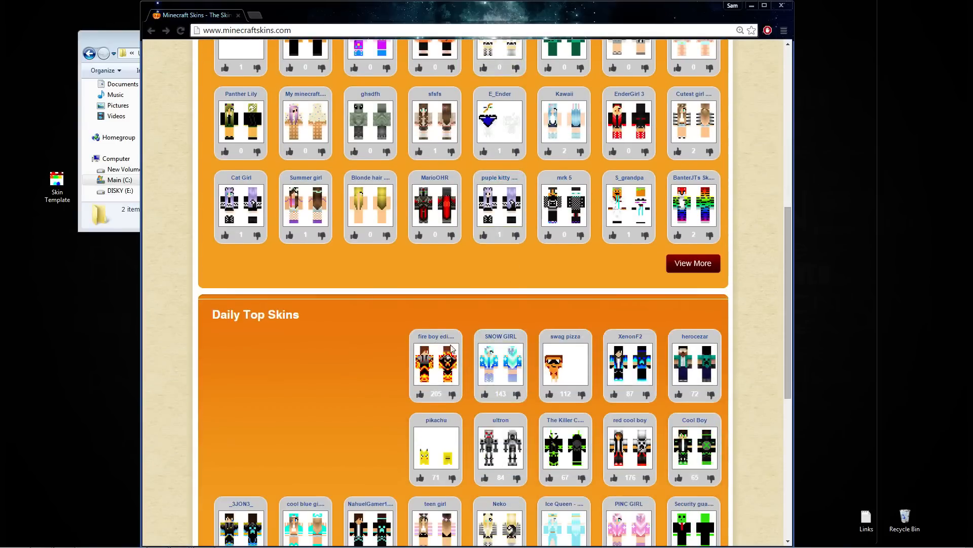
scroll("up", 3)
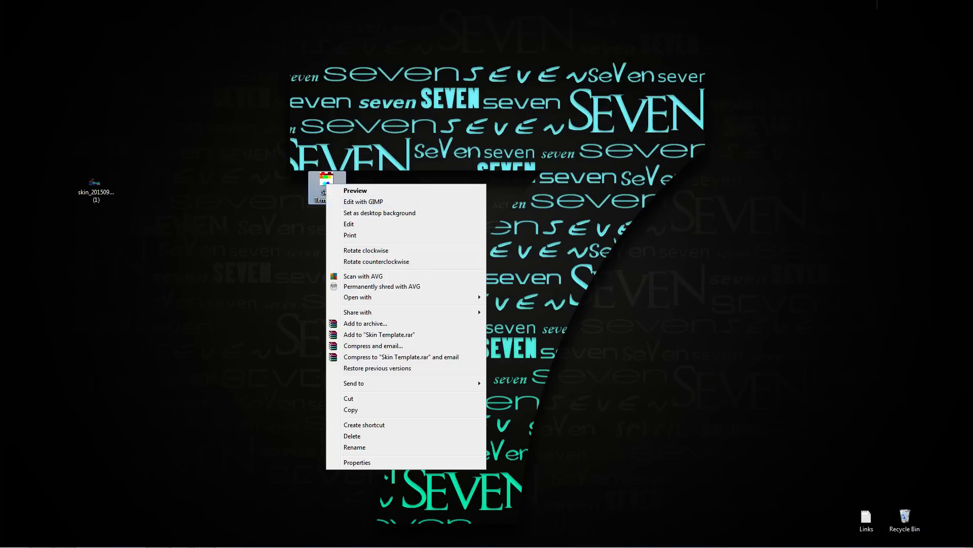
- Open the Skin Template image from the desktop in GIMP as a 64x64 canvas
left_click(363, 201)
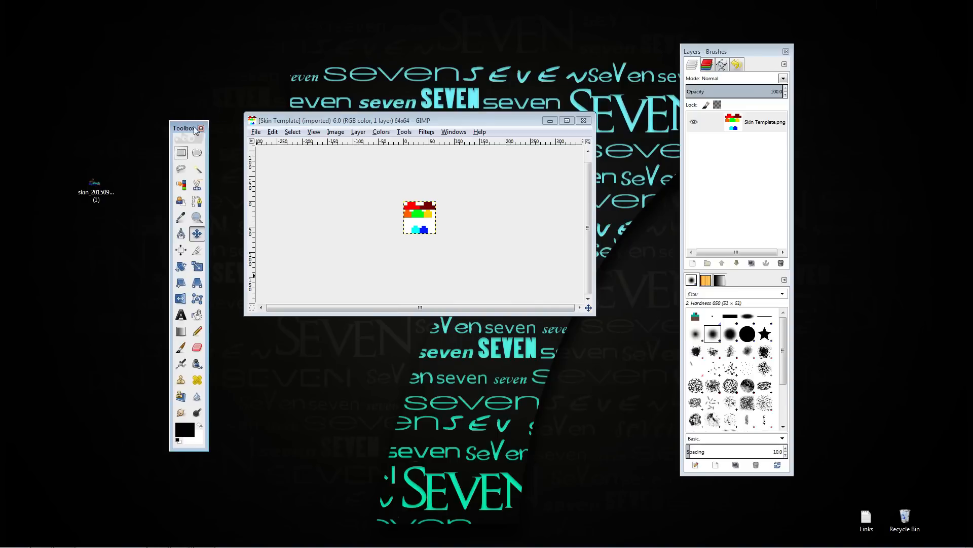
double_click(96, 185)
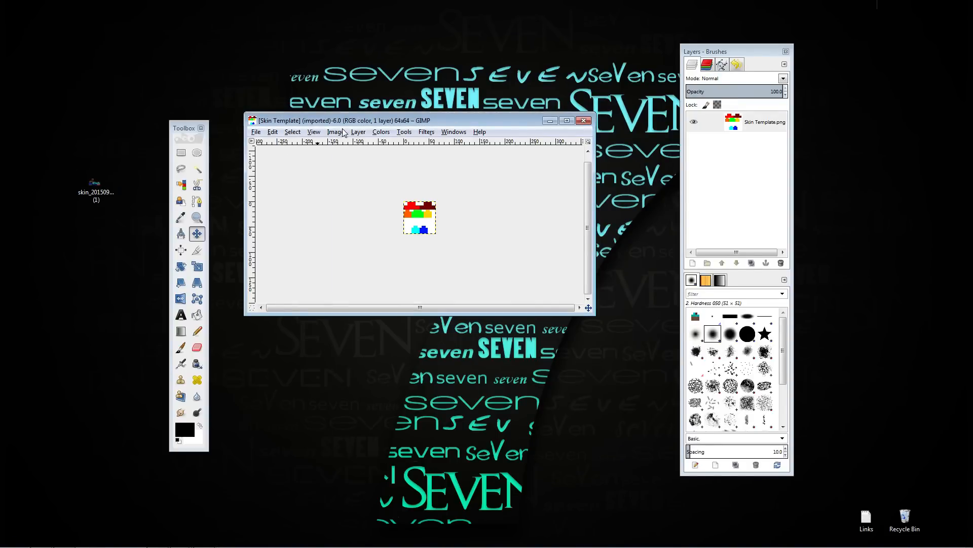
- Open the downloaded skin png as a second image in GIMP
left_click(255, 132)
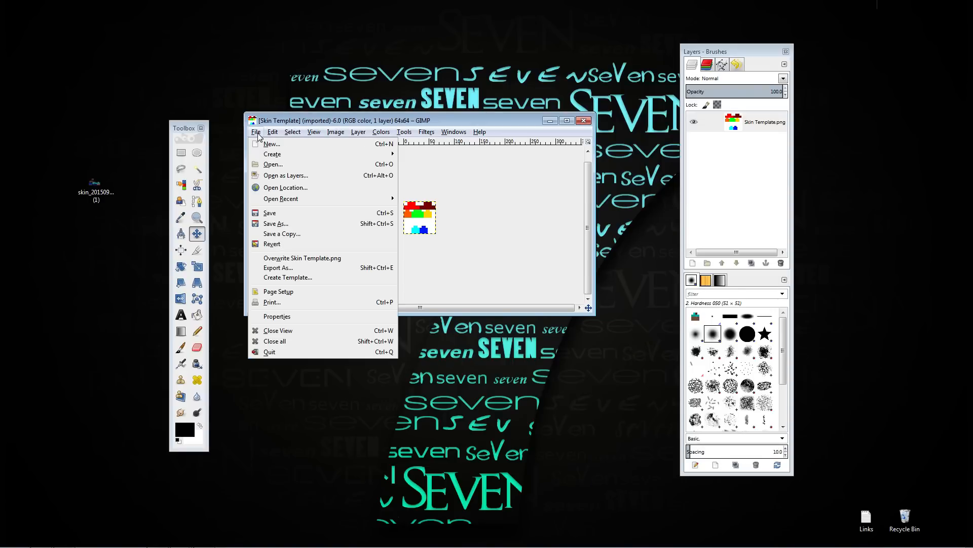
left_click(273, 165)
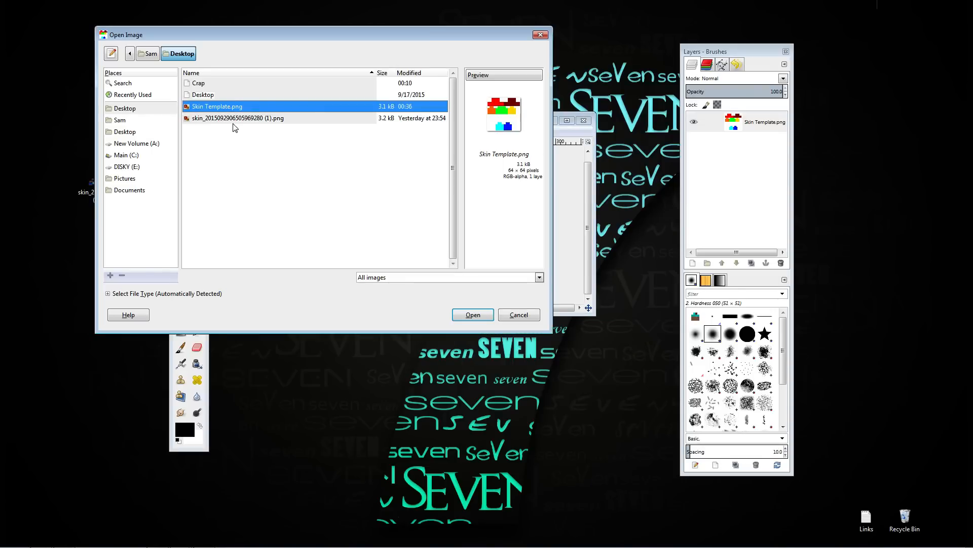
left_click(237, 117)
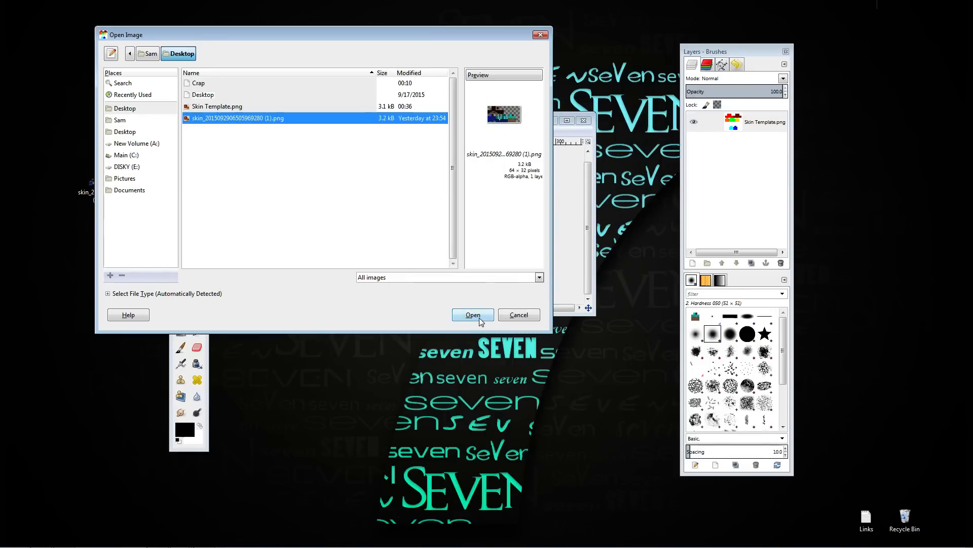
left_click(472, 314)
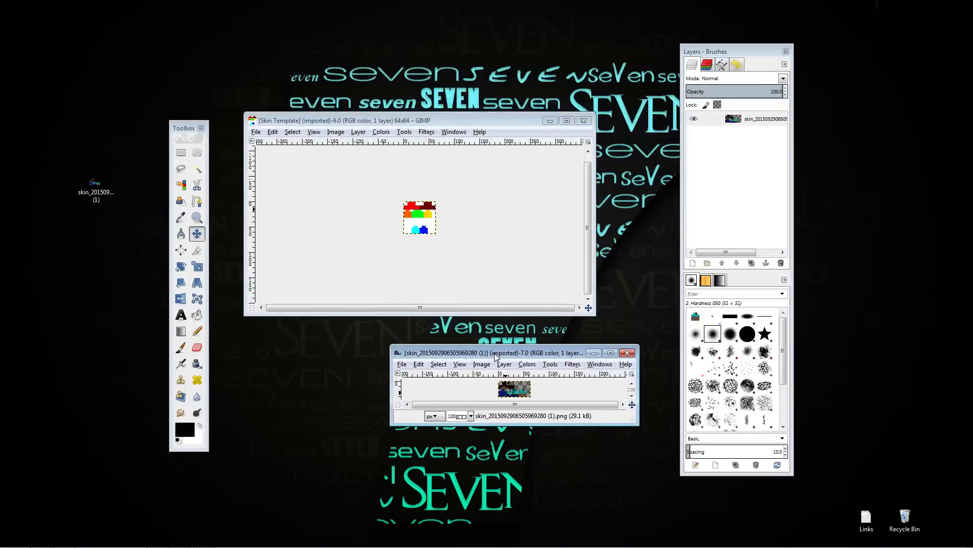
mouse_move(518, 372)
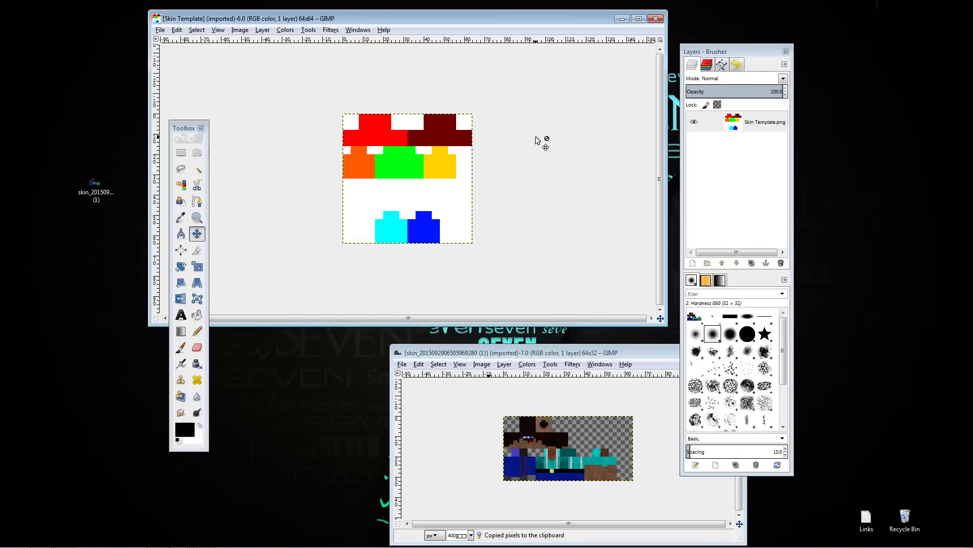
mouse_move(540, 146)
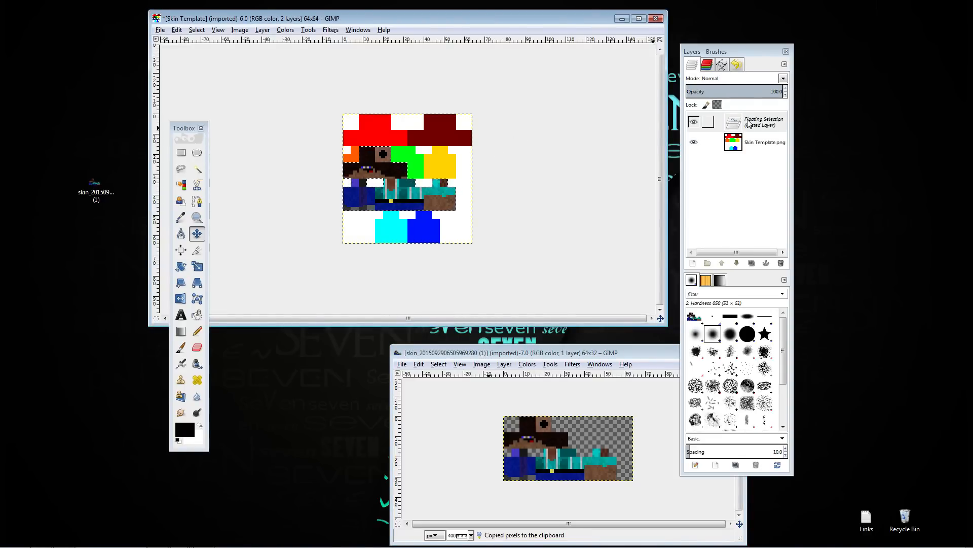
- Turn the floating selection into a new layer and move it to the template's top edge
right_click(745, 122)
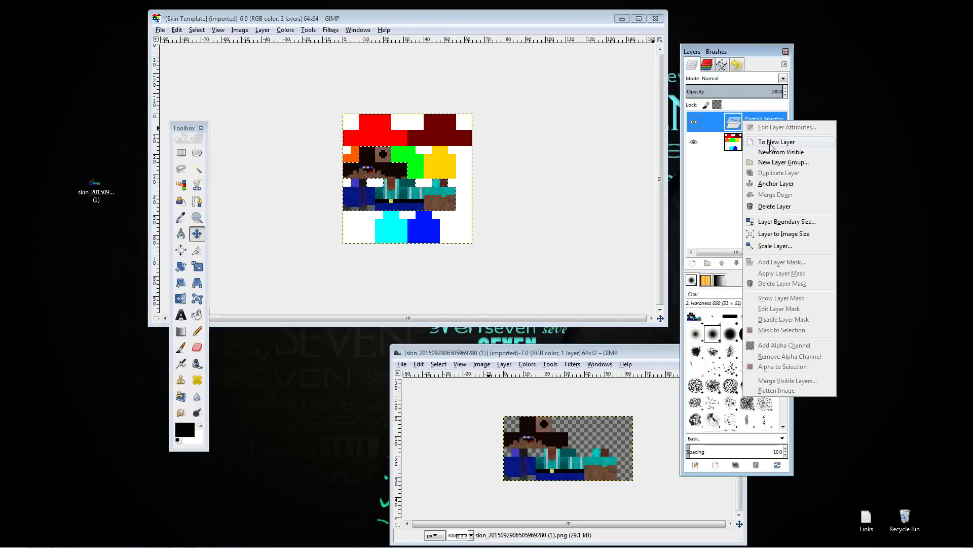
left_click(777, 142)
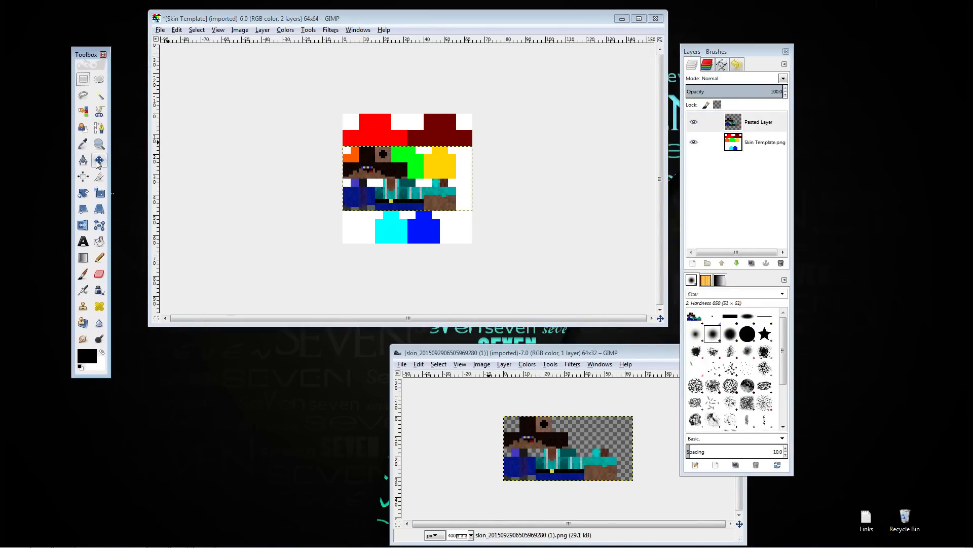
left_click(99, 162)
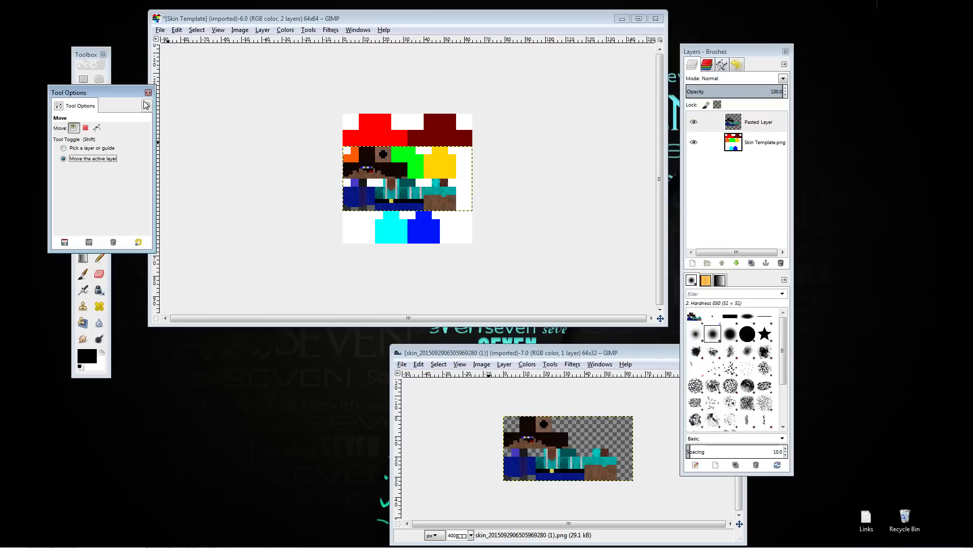
left_click(148, 92)
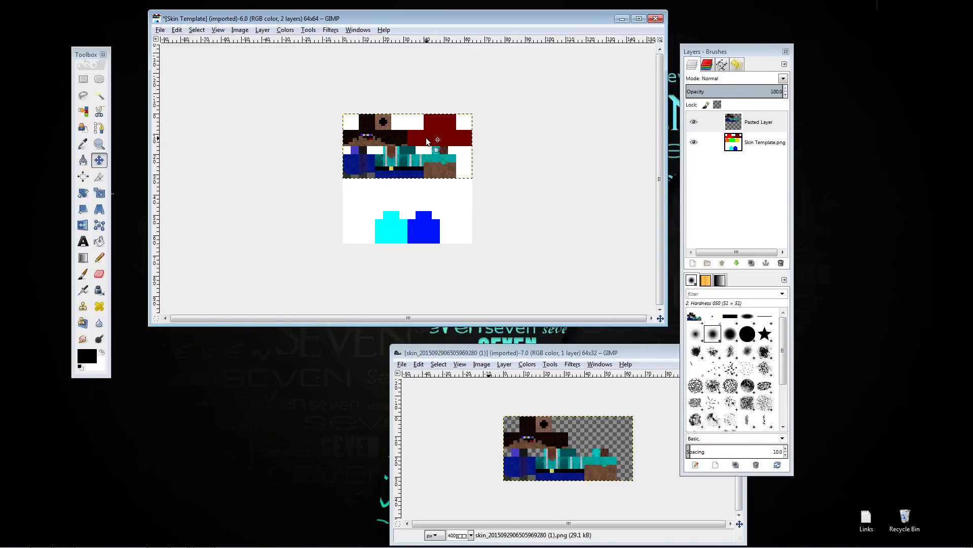
mouse_move(413, 146)
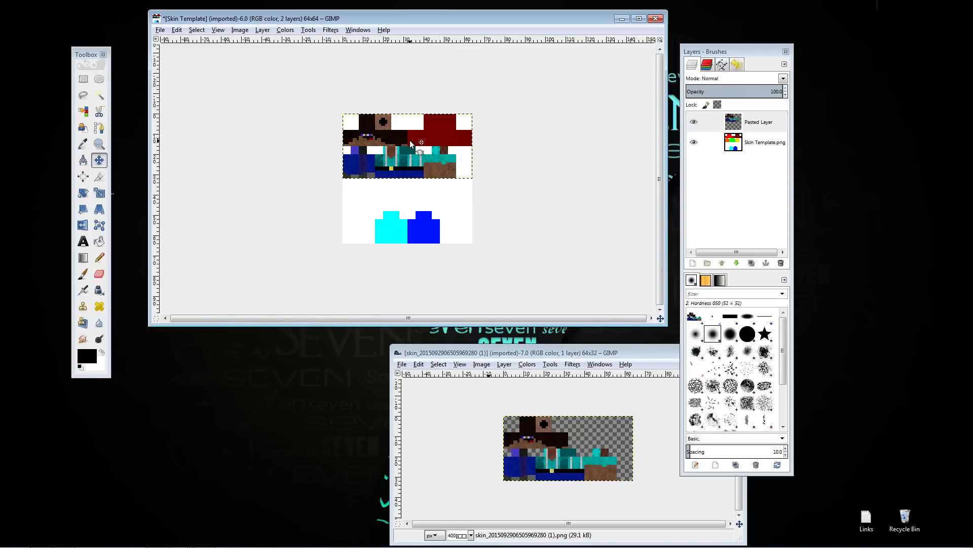
mouse_move(445, 136)
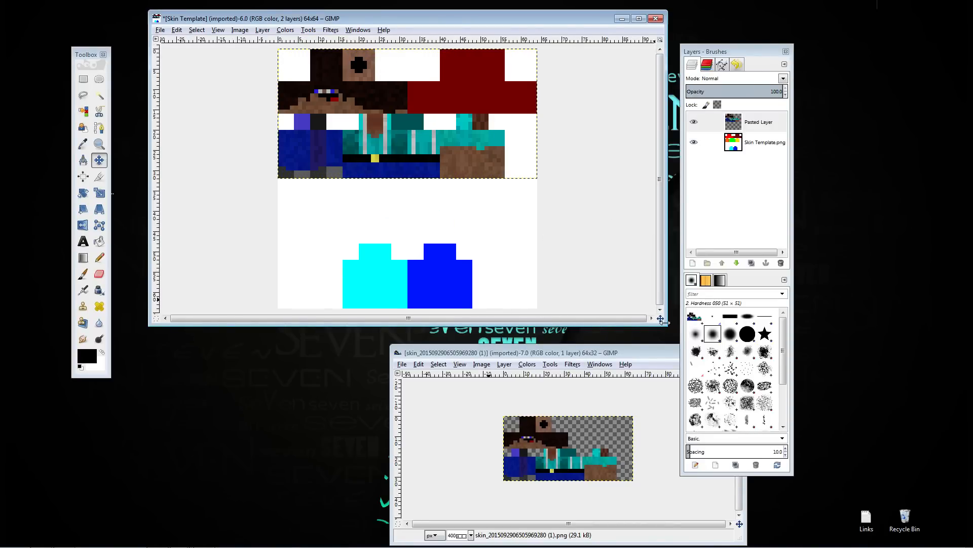
scroll("up", 3)
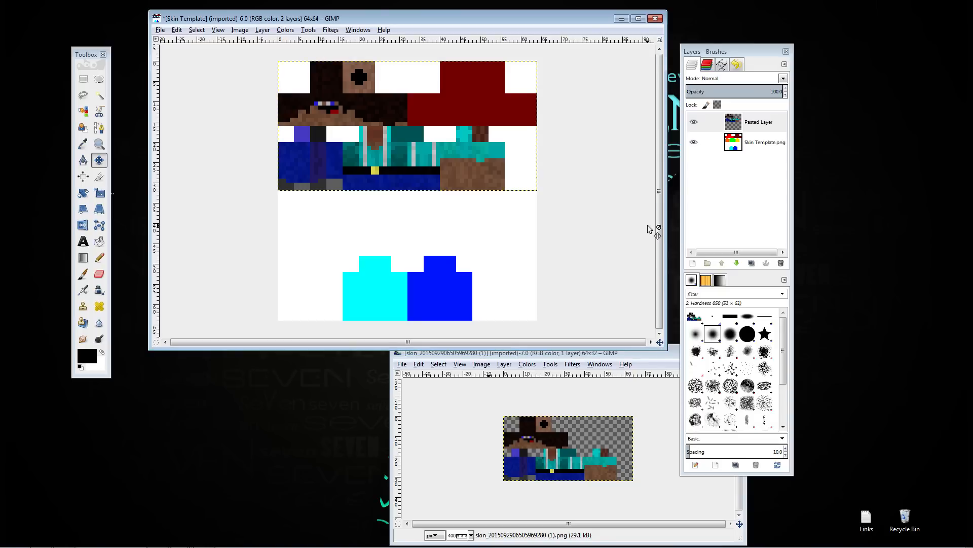
left_click(759, 121)
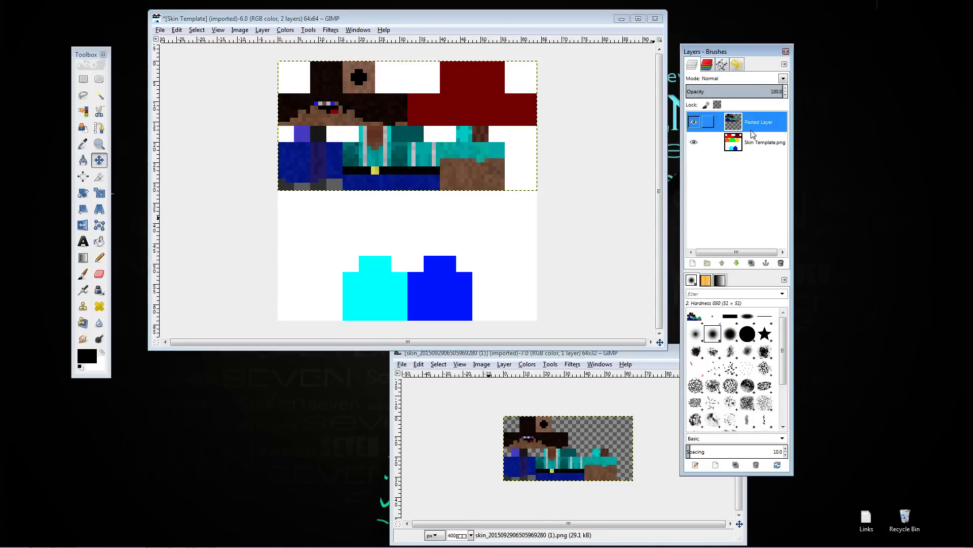
- Copy the leg texture region and turn the pasted copy into its own layer
left_click(695, 120)
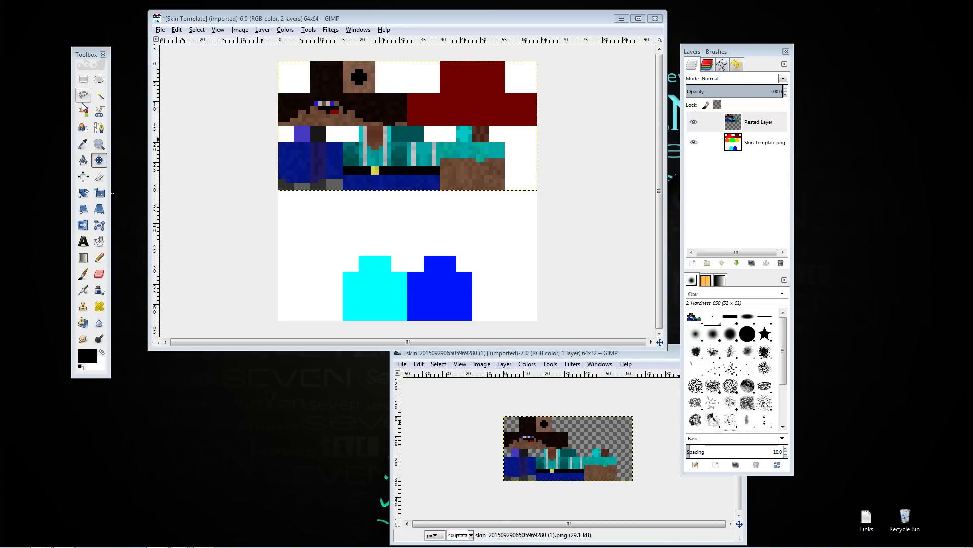
mouse_move(83, 80)
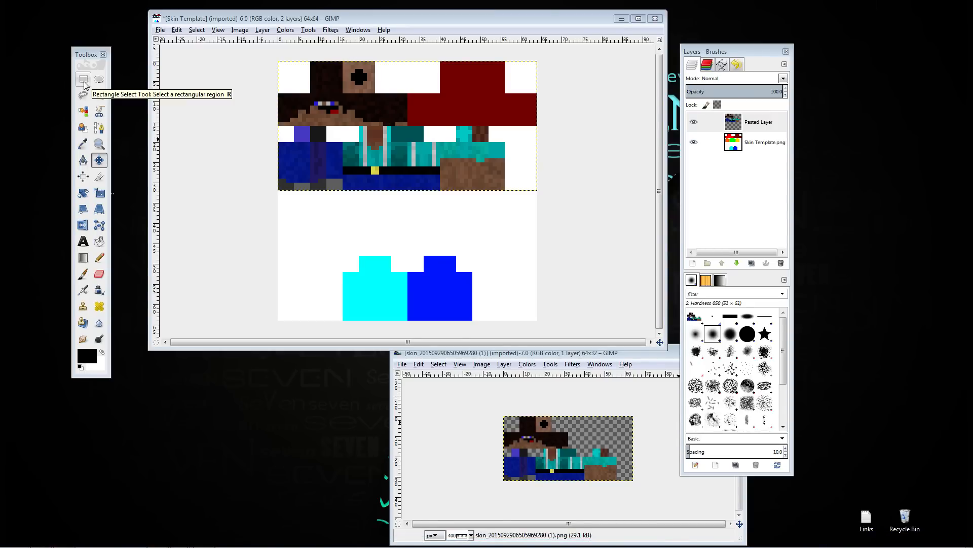
left_click(83, 79)
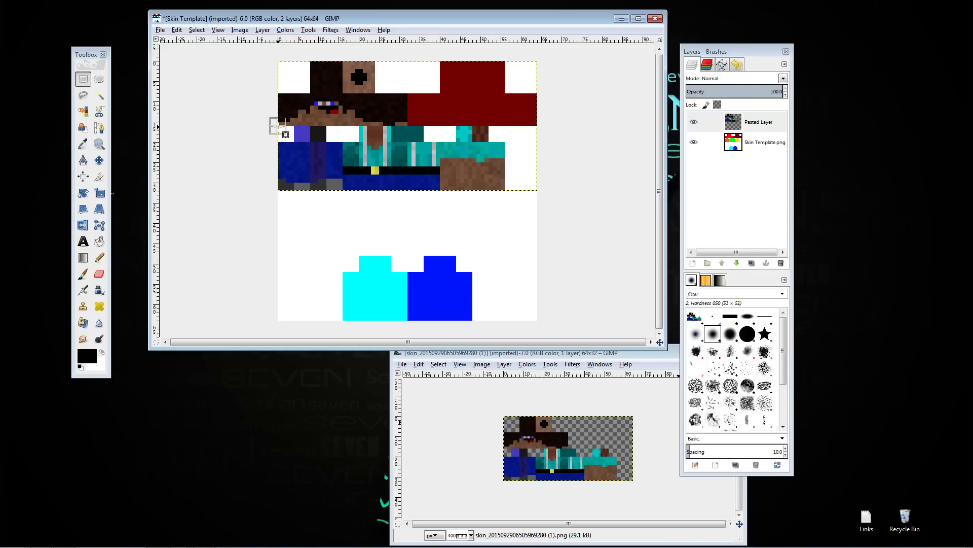
left_click_drag(279, 124, 338, 188)
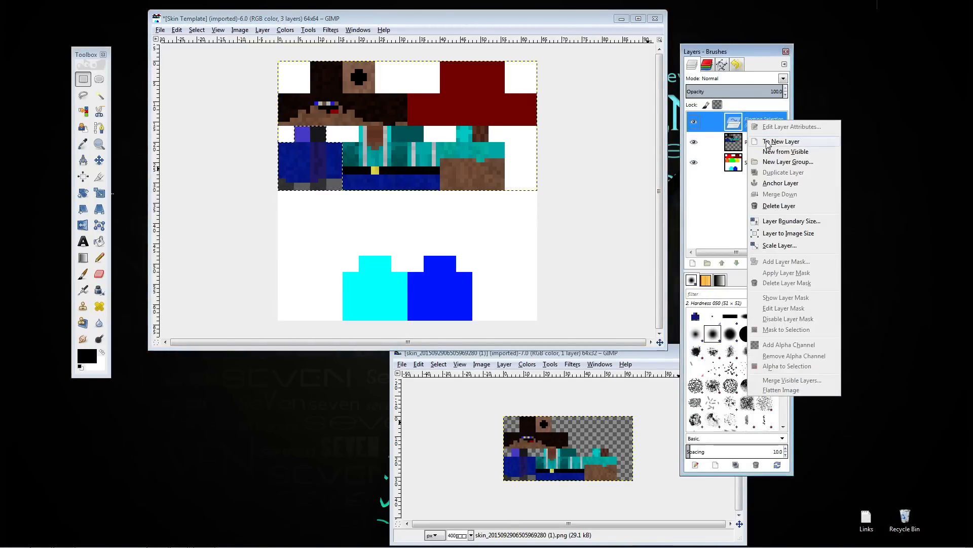
left_click(782, 141)
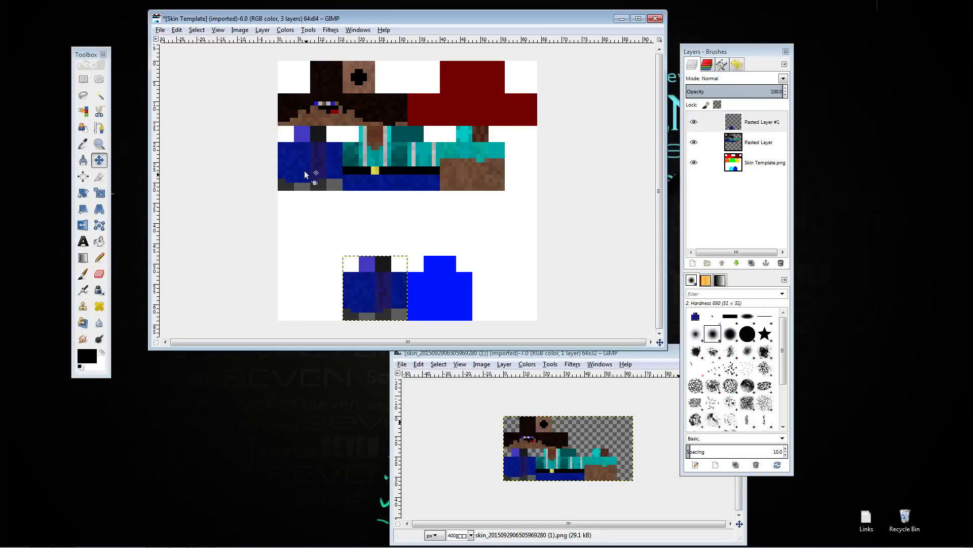
mouse_move(375, 304)
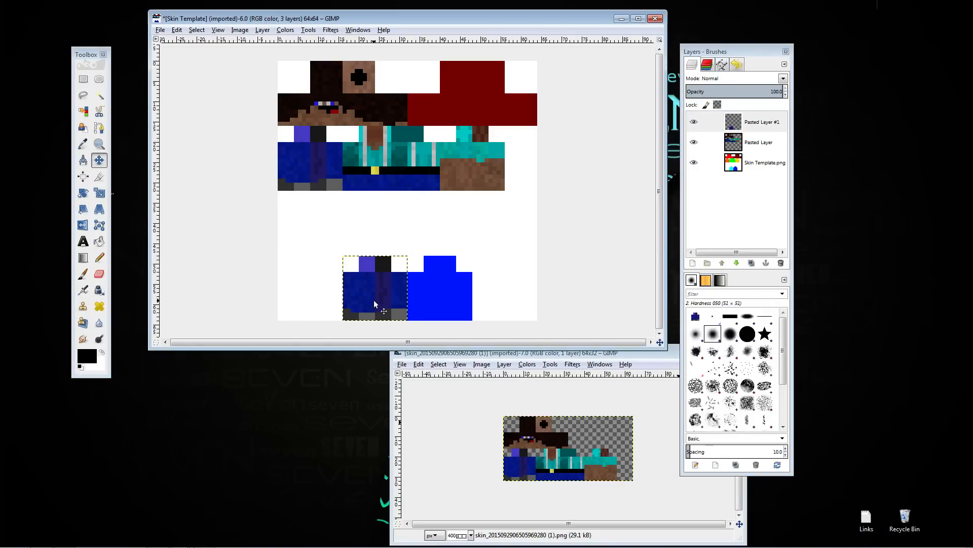
mouse_move(372, 284)
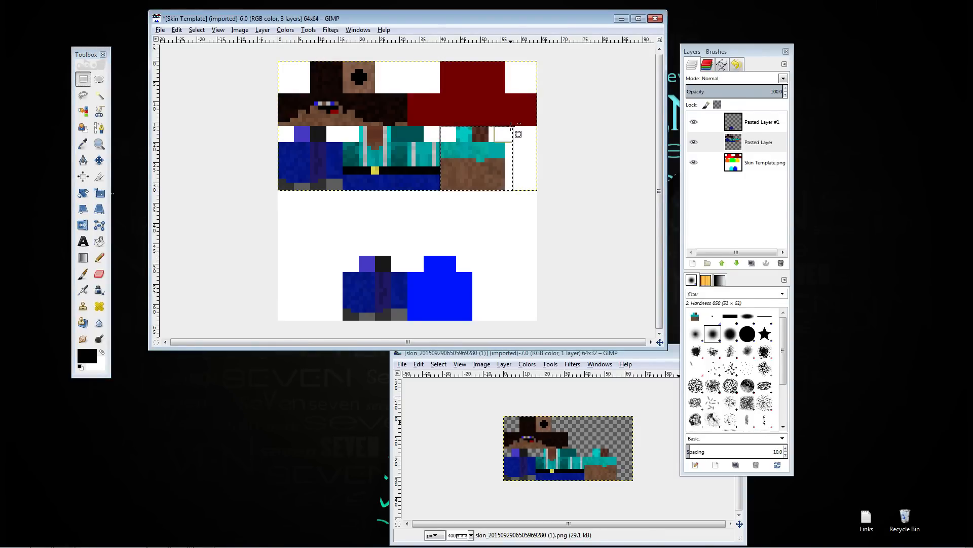
- Turn the pasted arm copy into a new layer for the lower arm slot
right_click(763, 122)
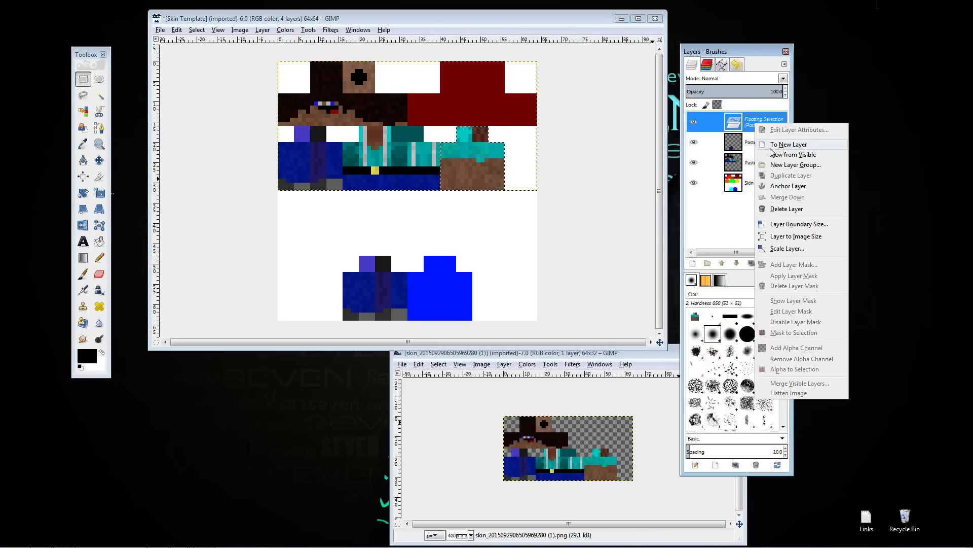
left_click(789, 144)
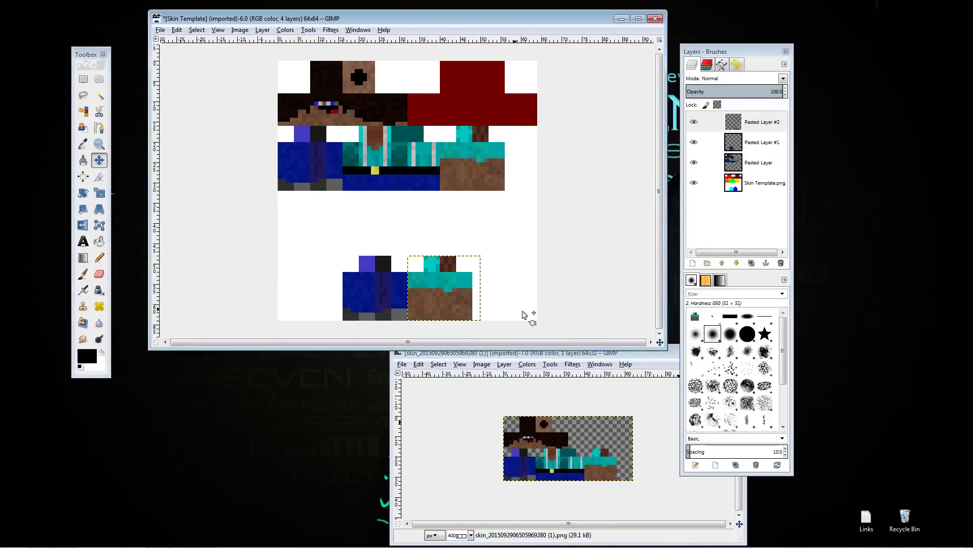
mouse_move(551, 155)
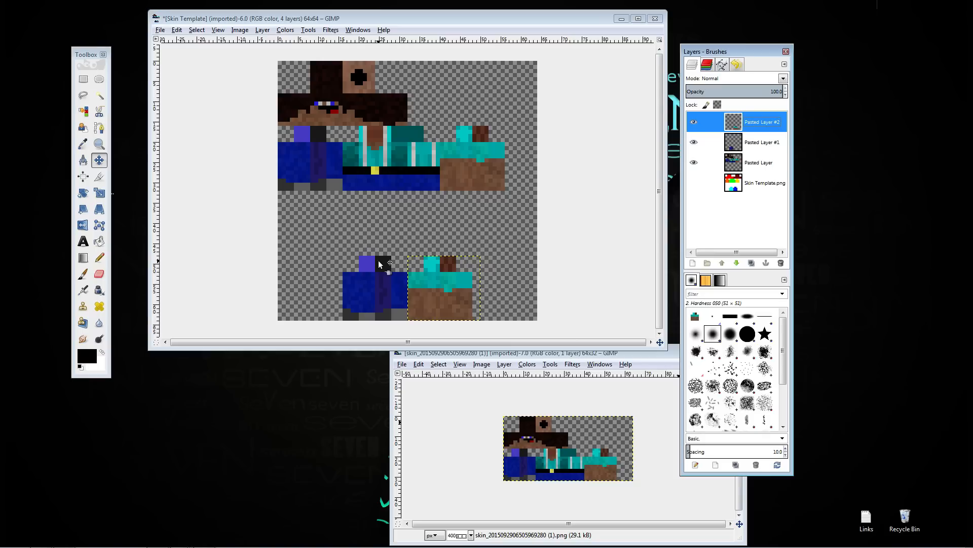
- Export the finished skin as steve skin.png to the Desktop
left_click(161, 29)
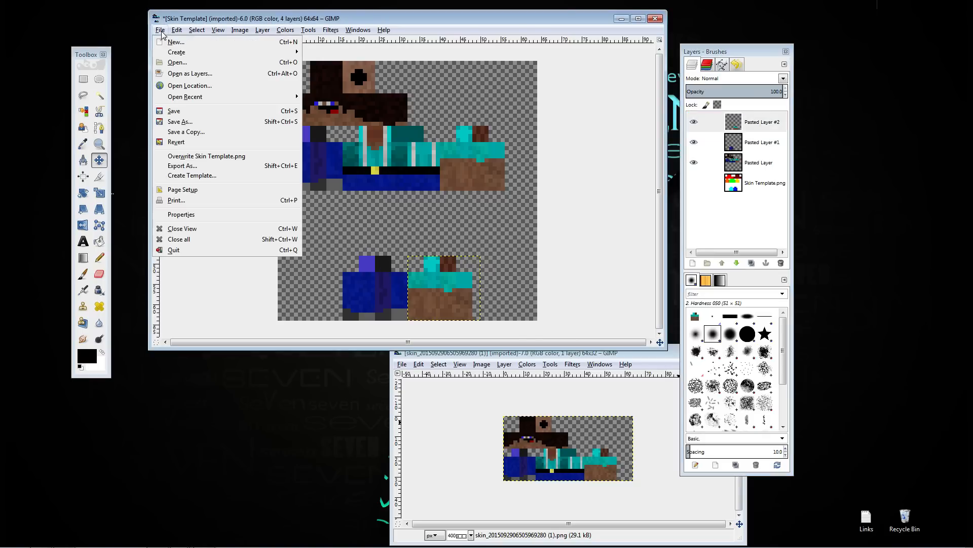
left_click(181, 166)
type("steve skin.png")
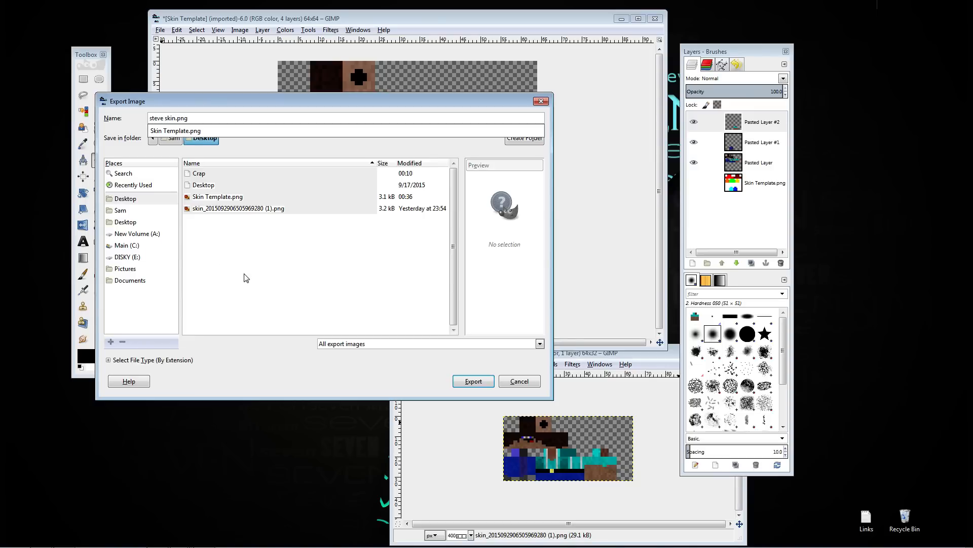
mouse_move(468, 347)
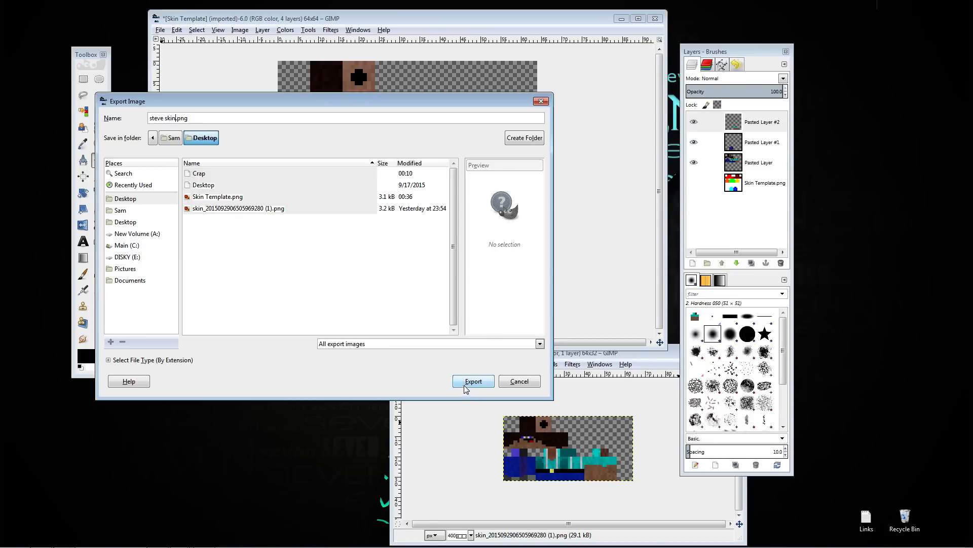
left_click(472, 381)
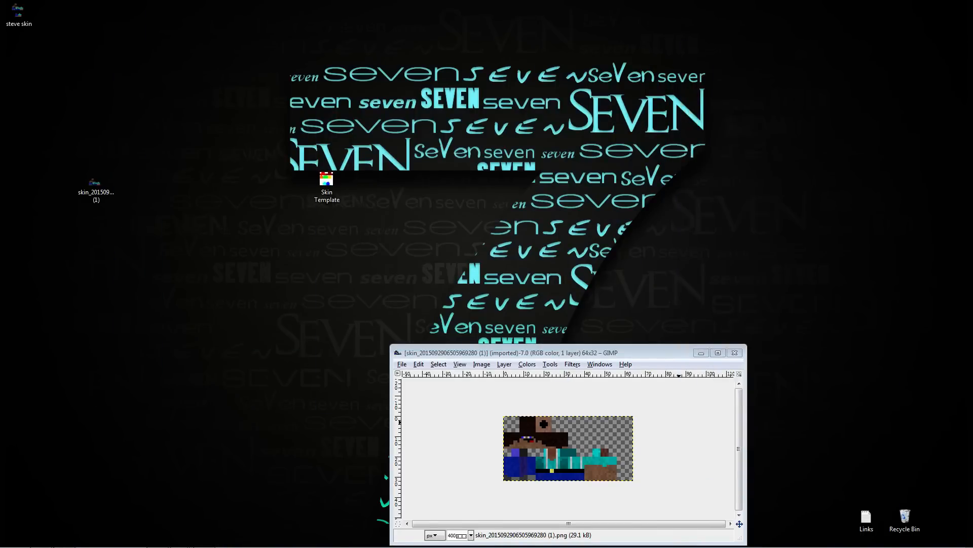
- Replace steve.png in Test.jar's entity textures with the custom skin and close WinRAR
double_click(19, 13)
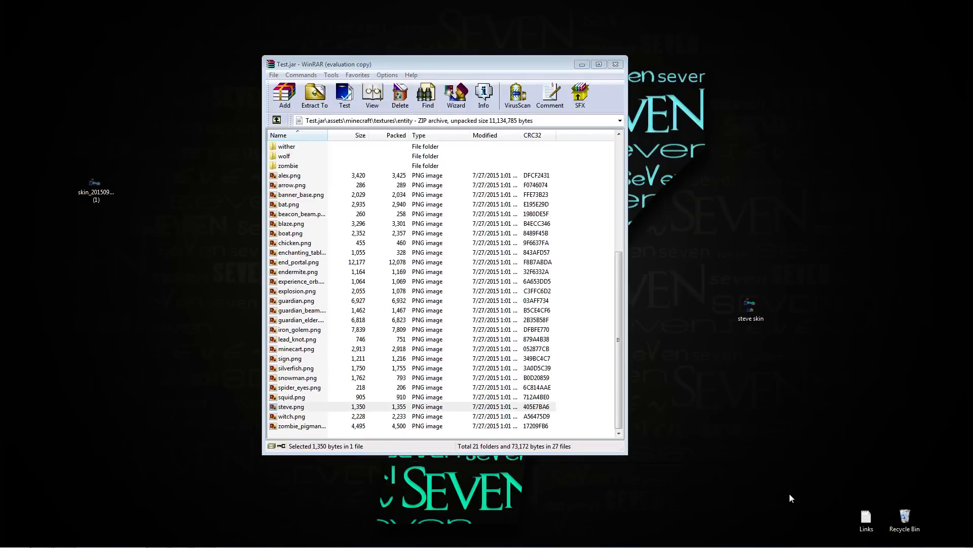
right_click(751, 310)
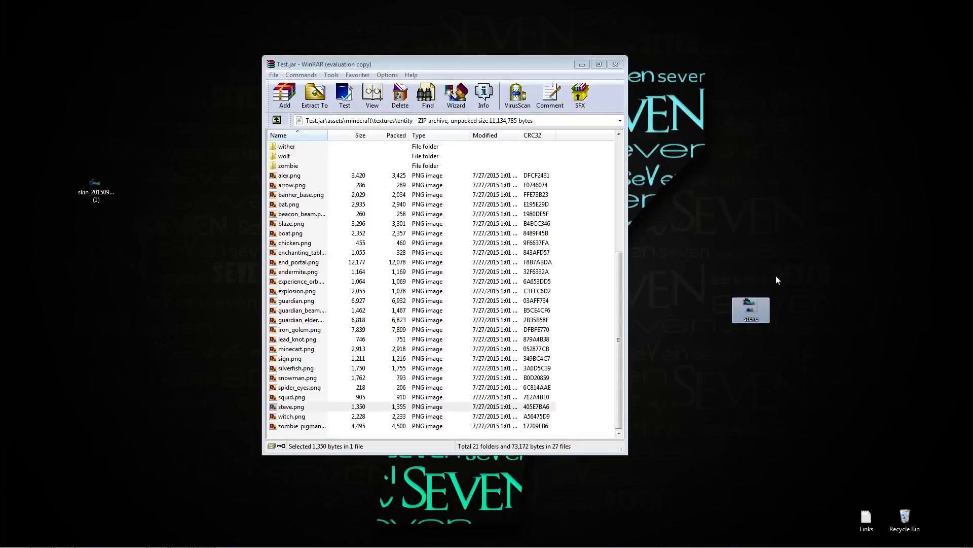
mouse_move(690, 341)
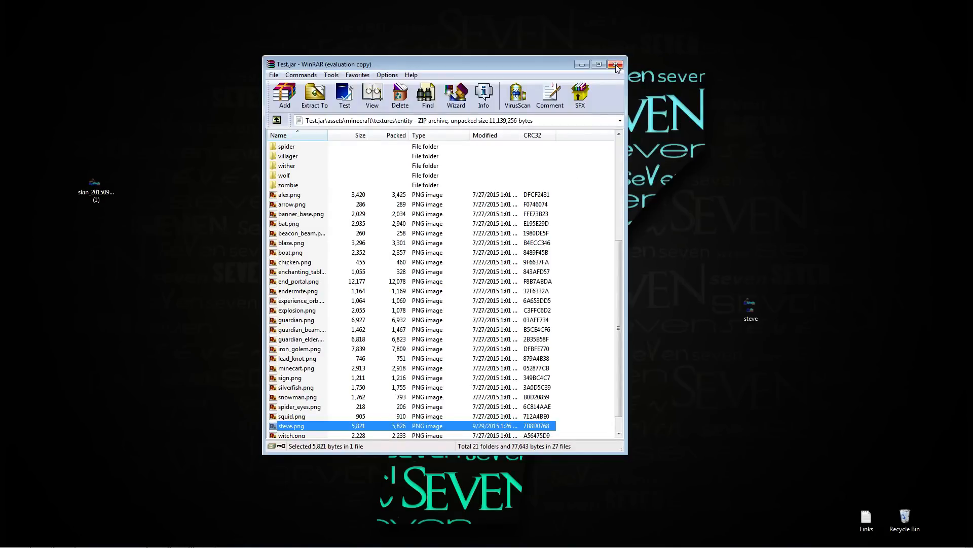
left_click(618, 64)
type("mine")
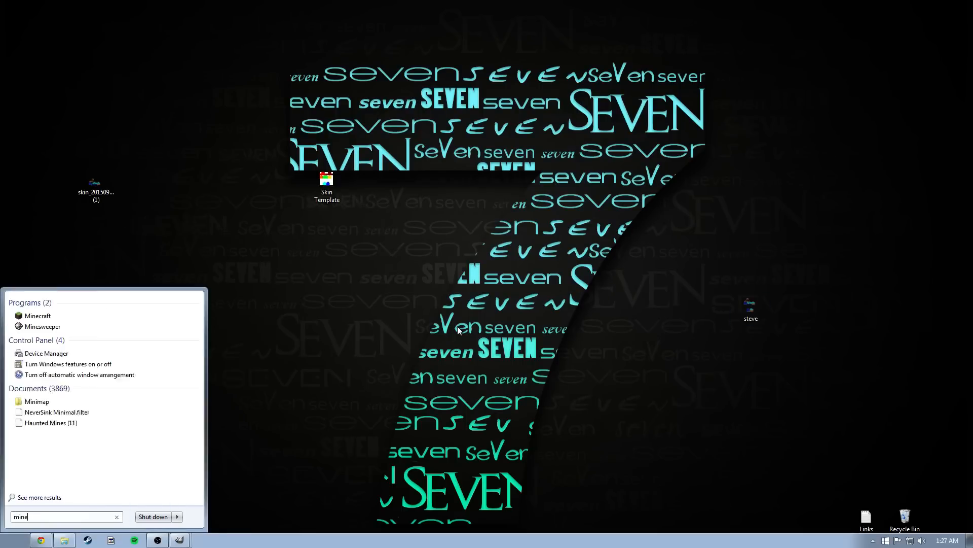
- Launch Minecraft and set the profile version to release Test
left_click(38, 316)
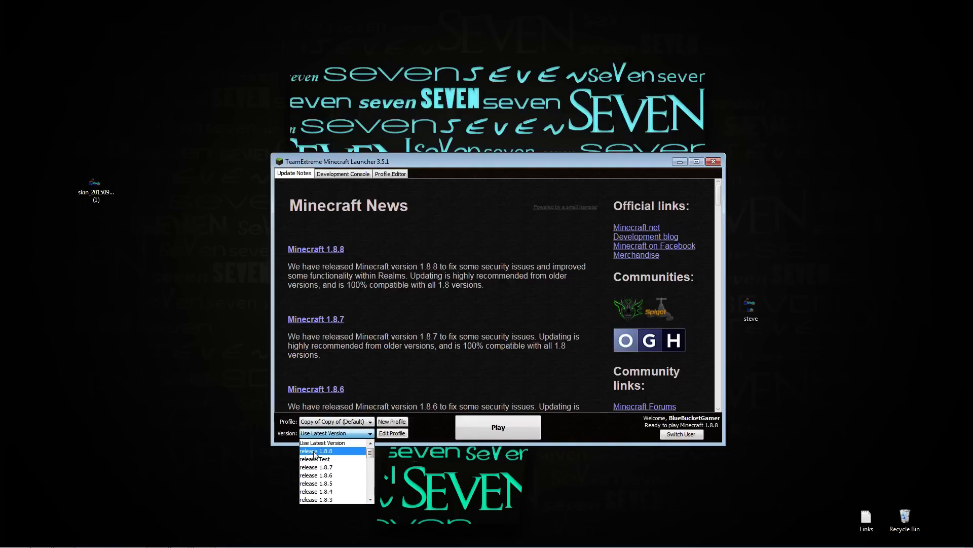
mouse_move(314, 459)
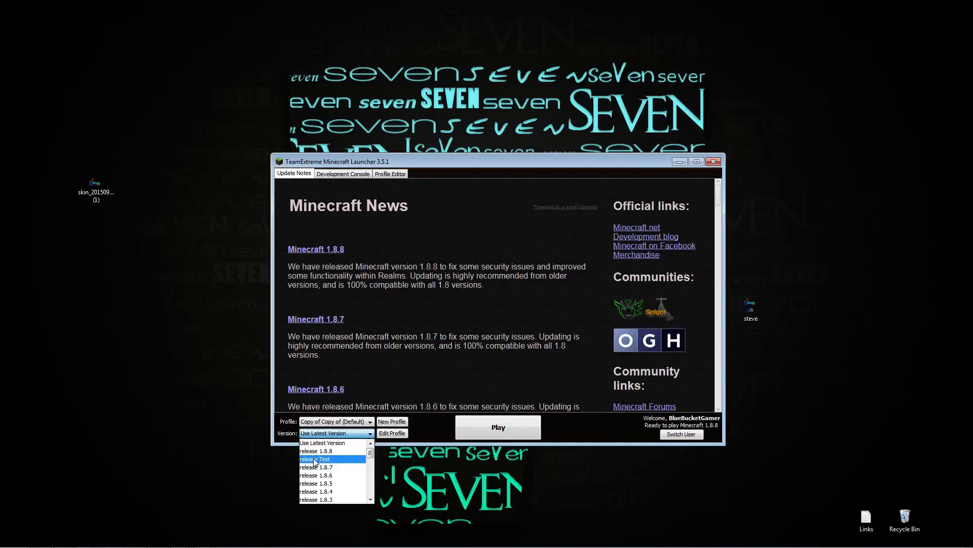
mouse_move(322, 460)
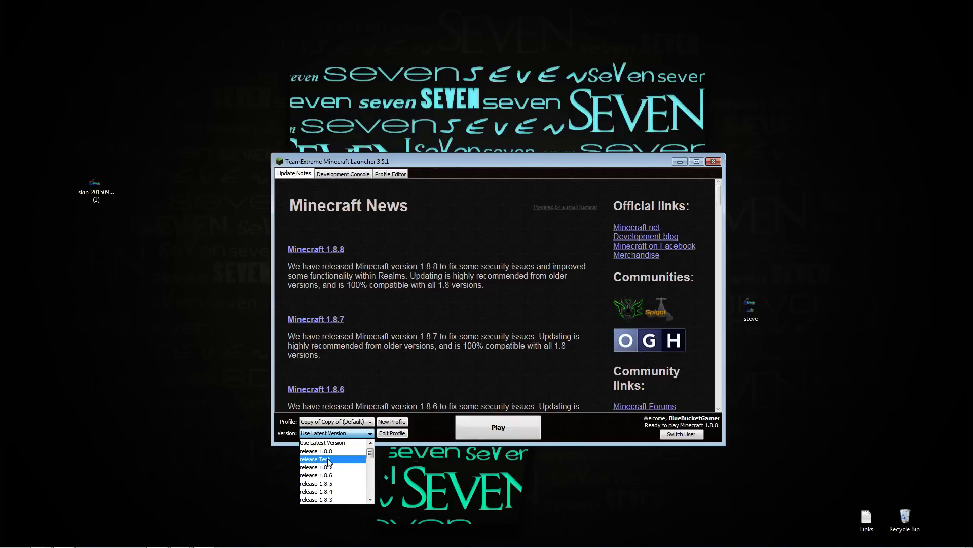
mouse_move(327, 450)
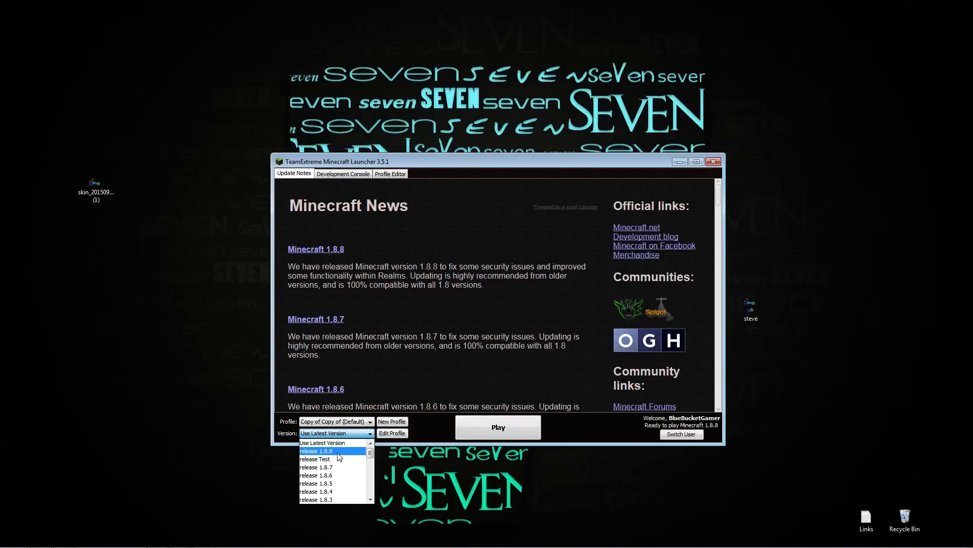
mouse_move(329, 459)
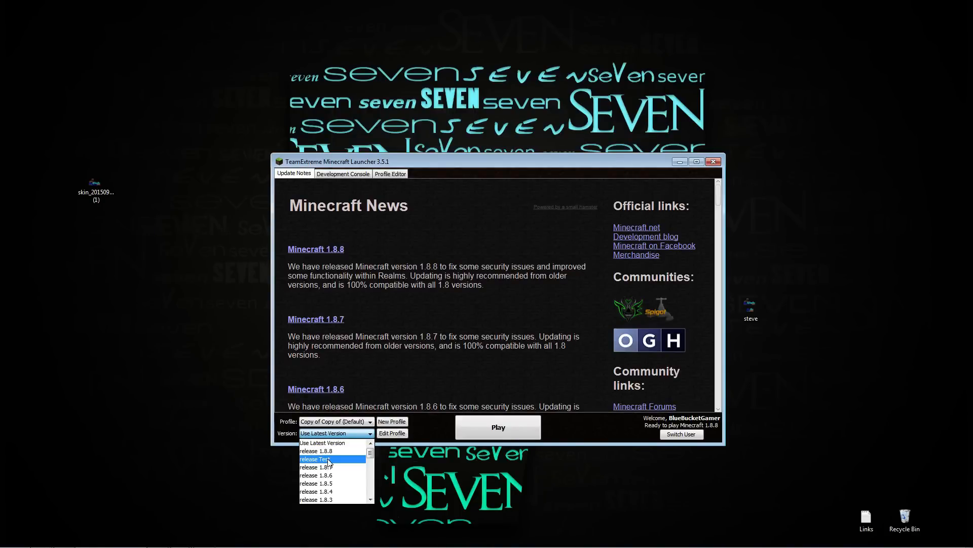
left_click(316, 459)
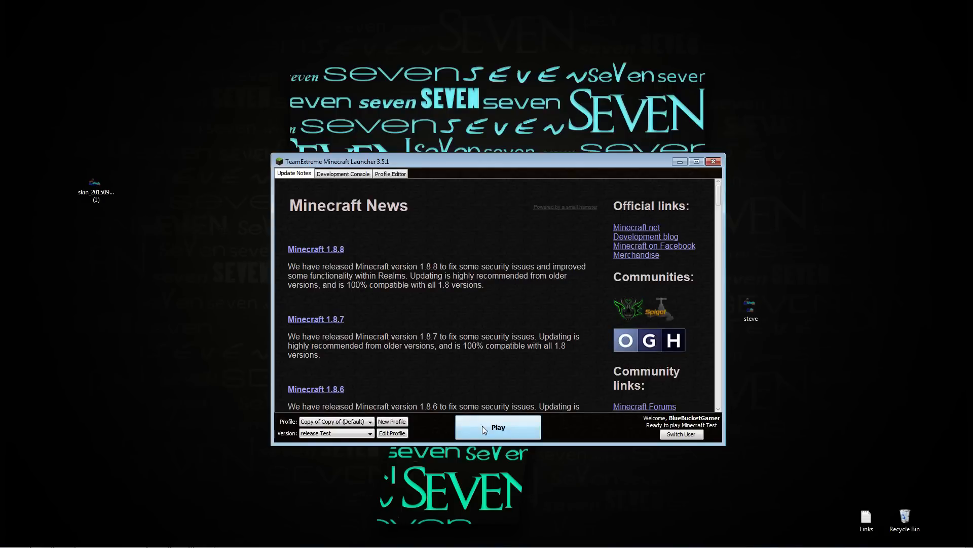
mouse_move(625, 461)
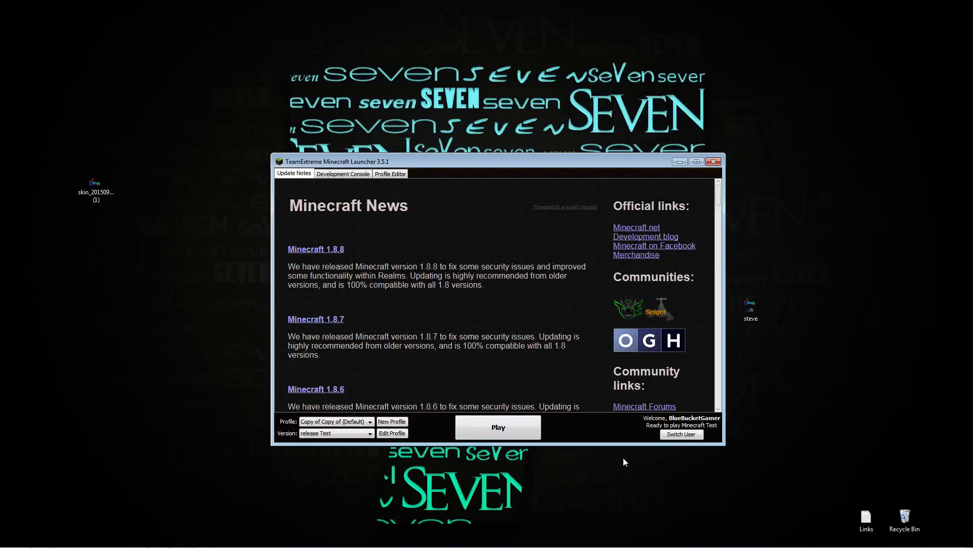
mouse_move(571, 434)
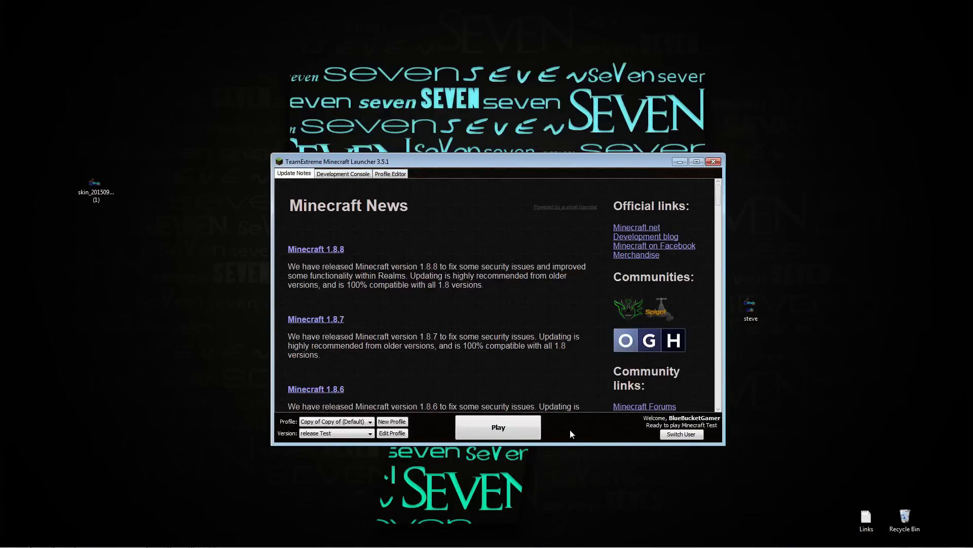
mouse_move(573, 439)
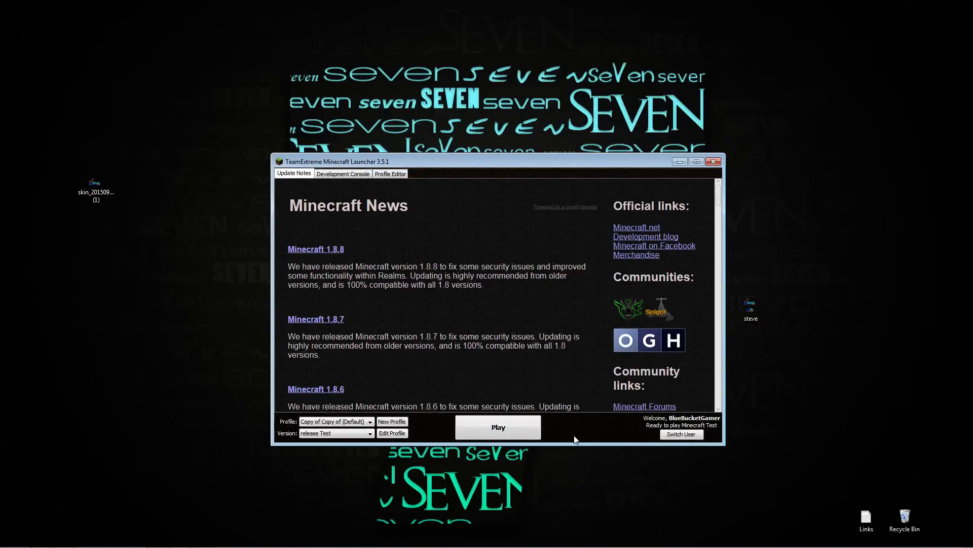
mouse_move(641, 435)
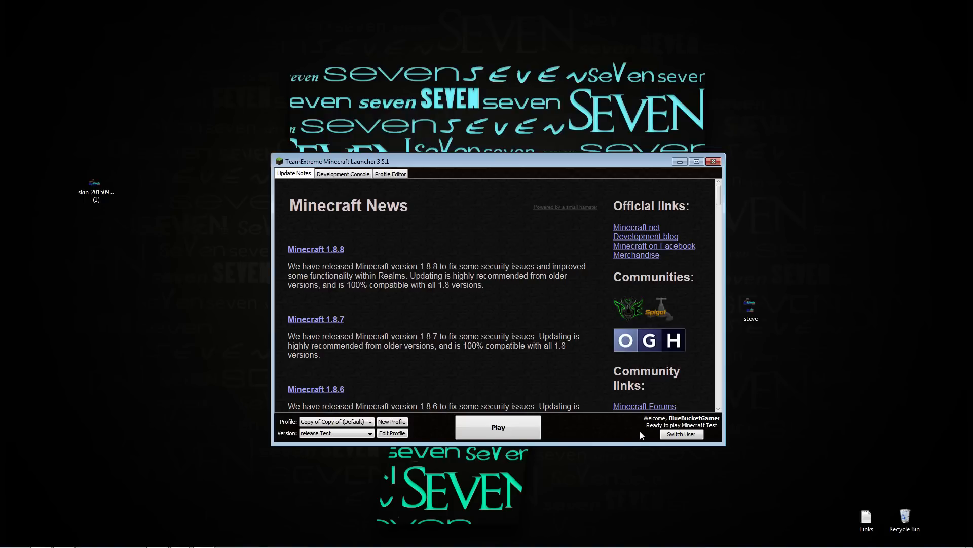